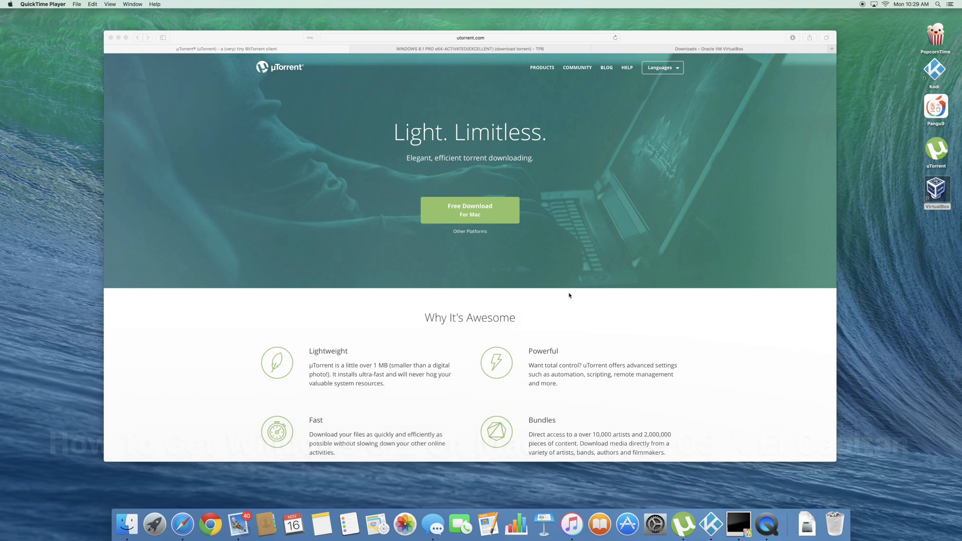
{"action": "mouse_move", "coordinate": [535, 288]}
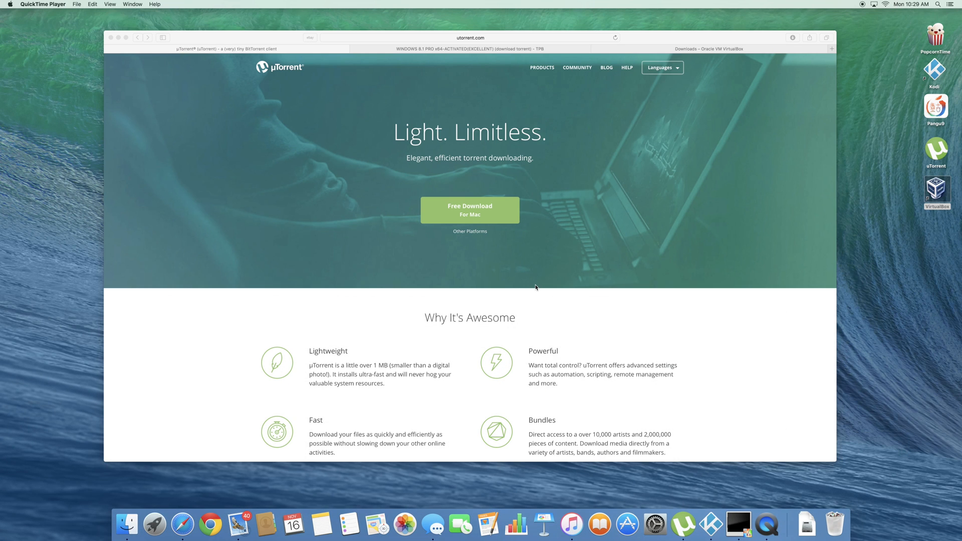
{"action": "mouse_move", "coordinate": [260, 246]}
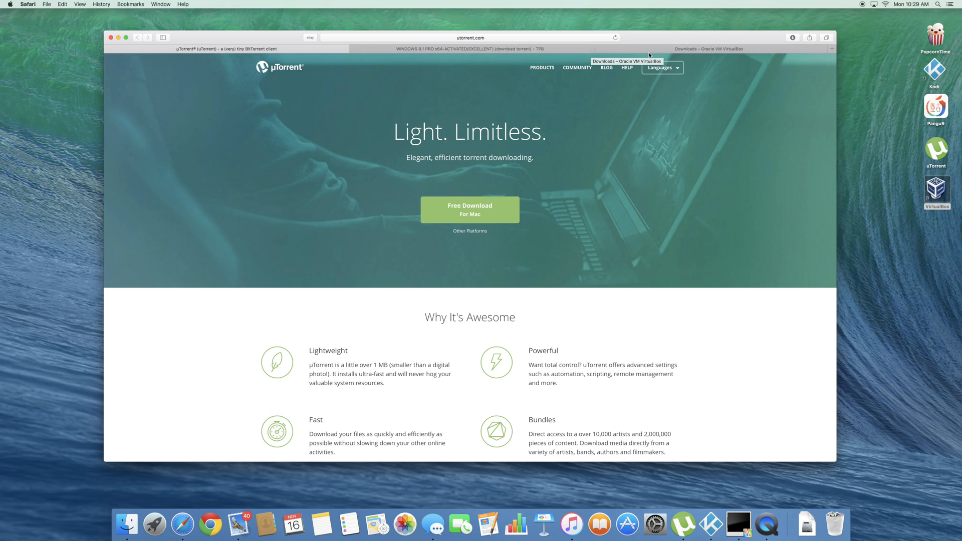
Switch Safari to the 'Downloads – Oracle VM VirtualBox' tab.
{"action": "left_click", "coordinate": [708, 49]}
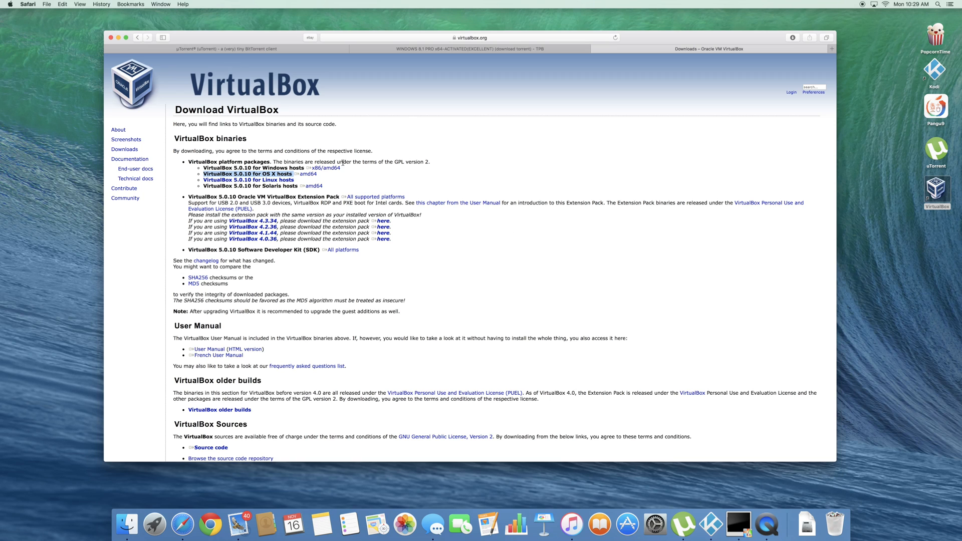
{"action": "mouse_move", "coordinate": [716, 166]}
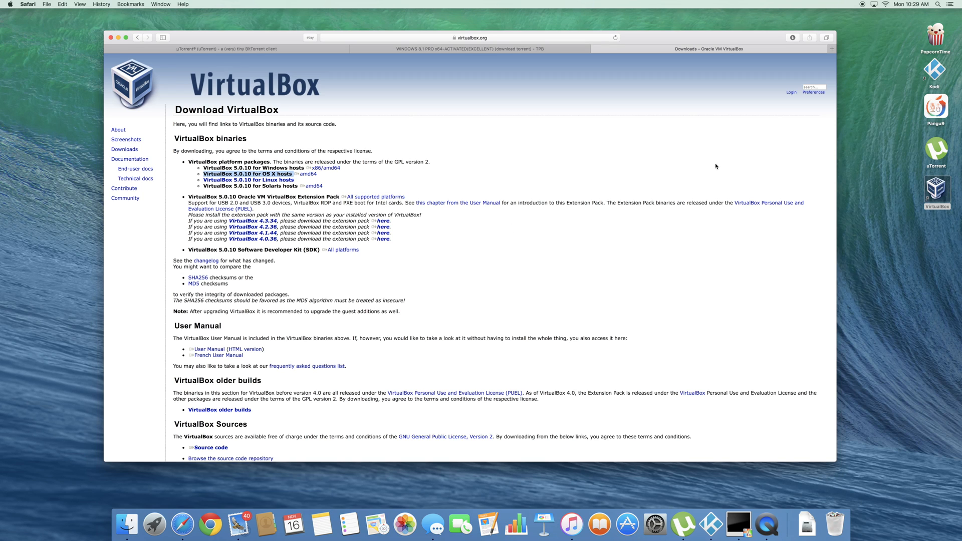
{"action": "mouse_move", "coordinate": [899, 213]}
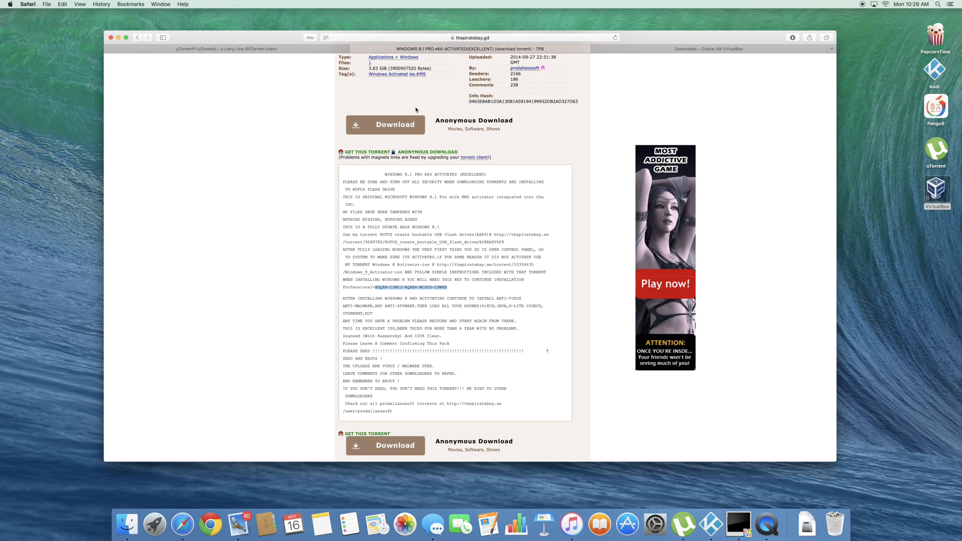
{"action": "mouse_move", "coordinate": [394, 157]}
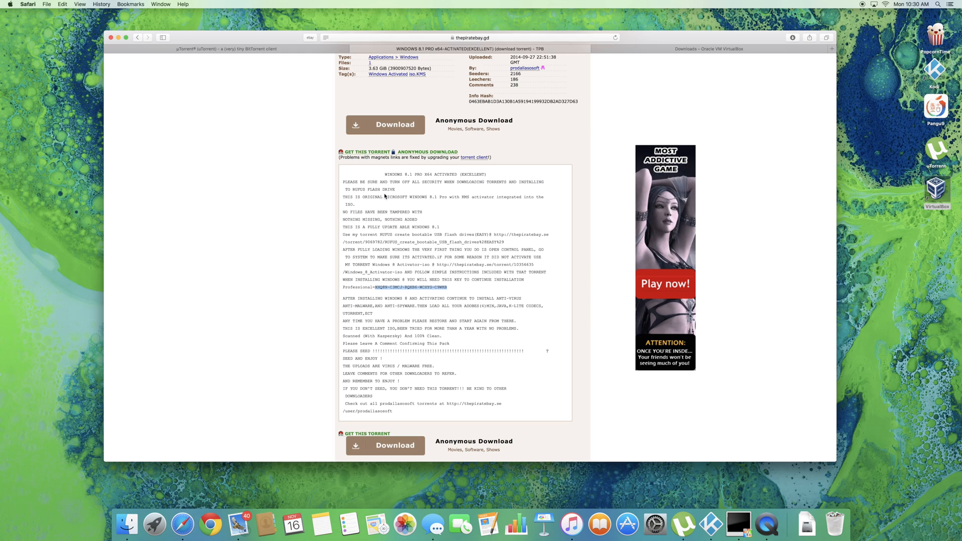
{"action": "mouse_move", "coordinate": [585, 263]}
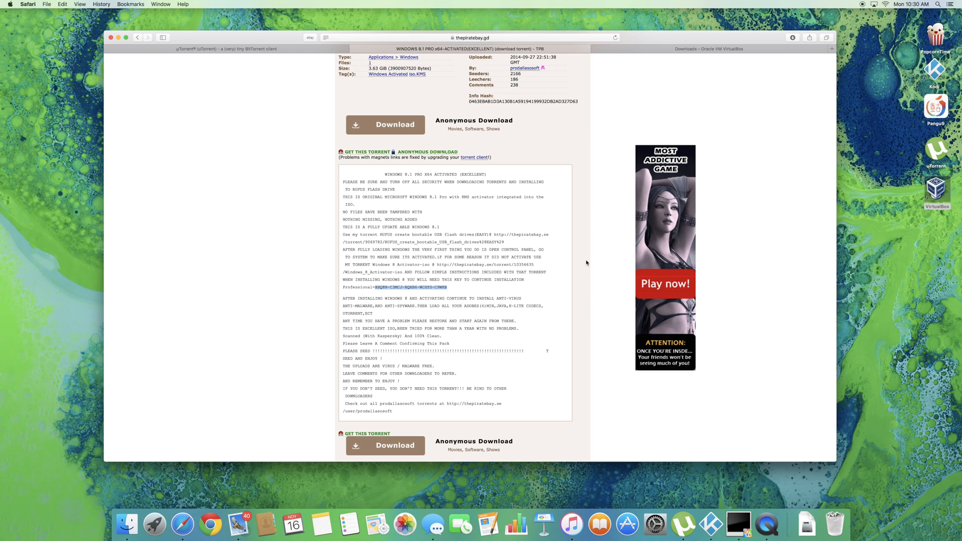
{"action": "mouse_move", "coordinate": [833, 423]}
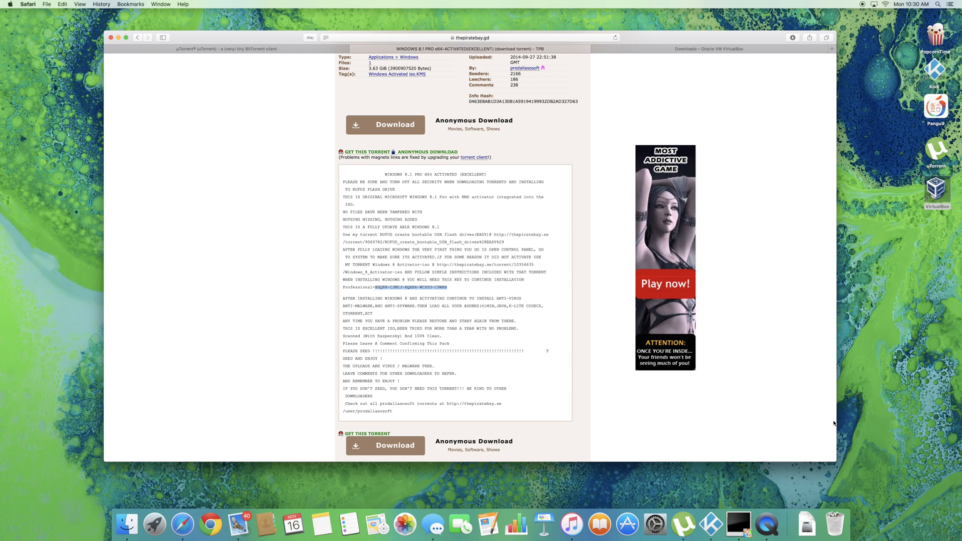
{"action": "mouse_move", "coordinate": [682, 524]}
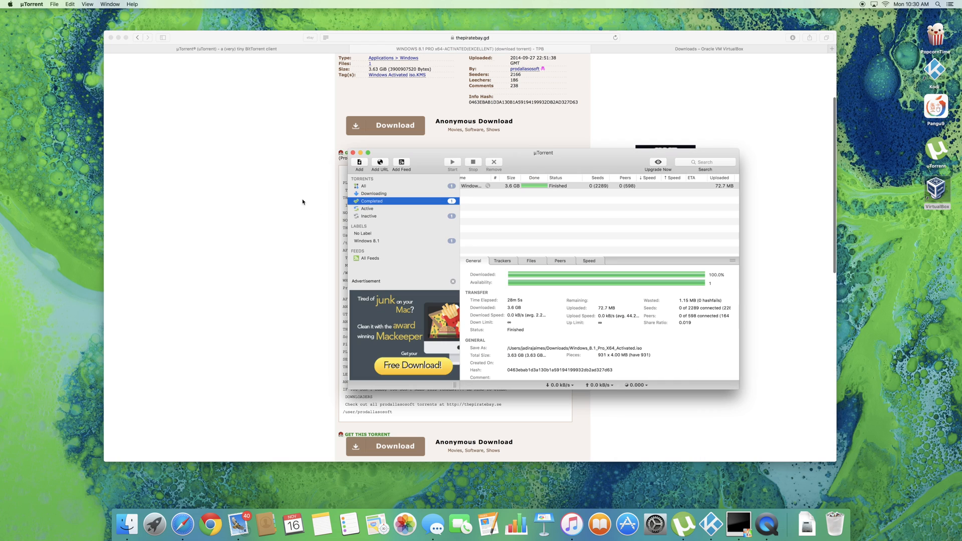
Check uTorrent's Downloading list, then return to Completed to see Windows 8.1 finished.
{"action": "left_click", "coordinate": [373, 193]}
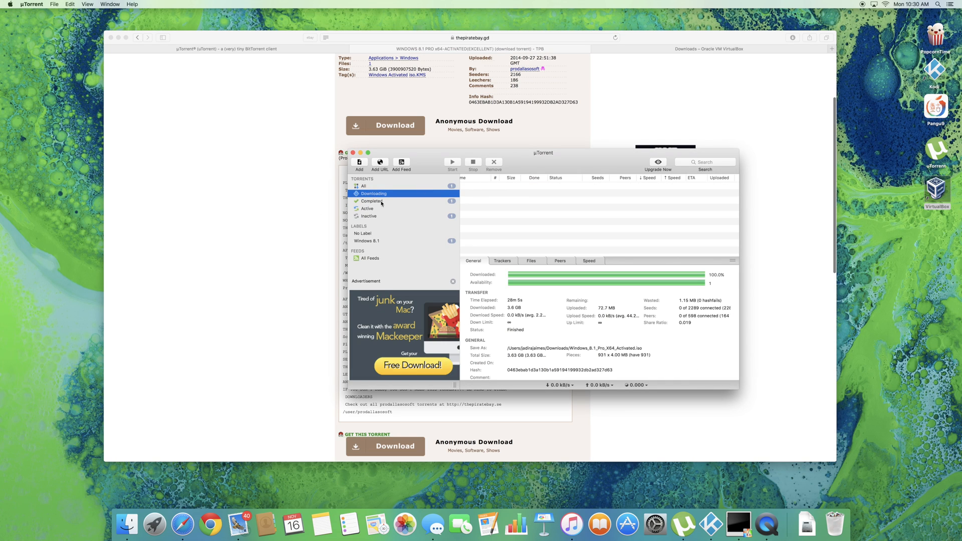
{"action": "left_click", "coordinate": [372, 202]}
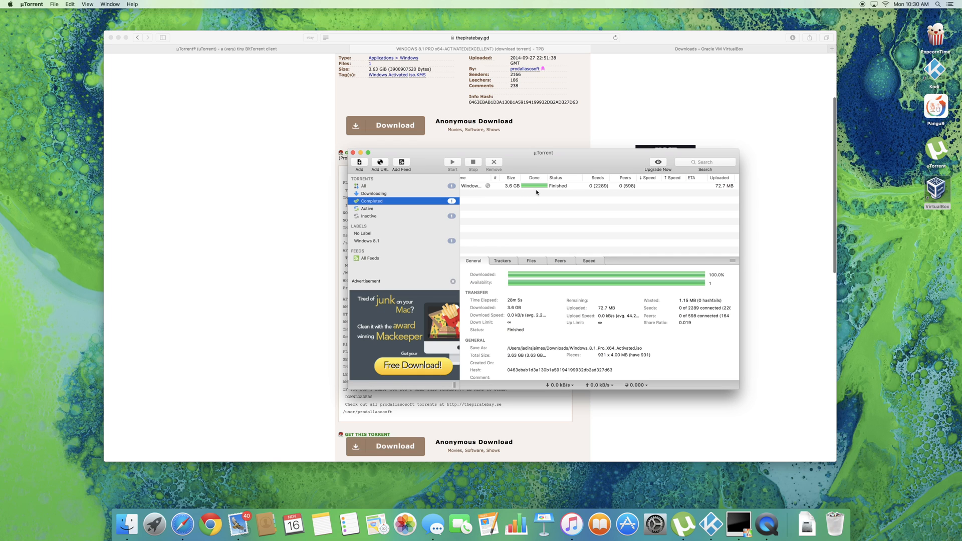
{"action": "mouse_move", "coordinate": [542, 191]}
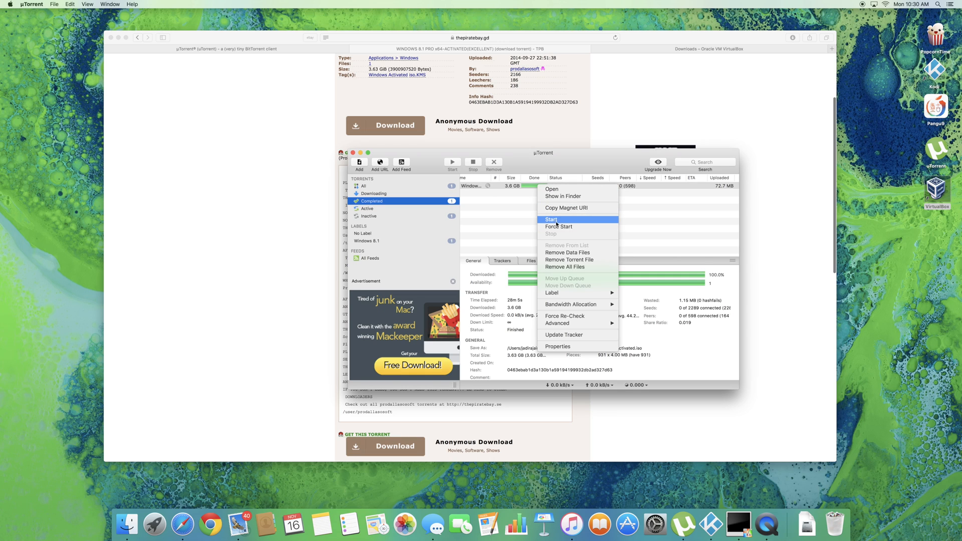
{"action": "mouse_move", "coordinate": [551, 274]}
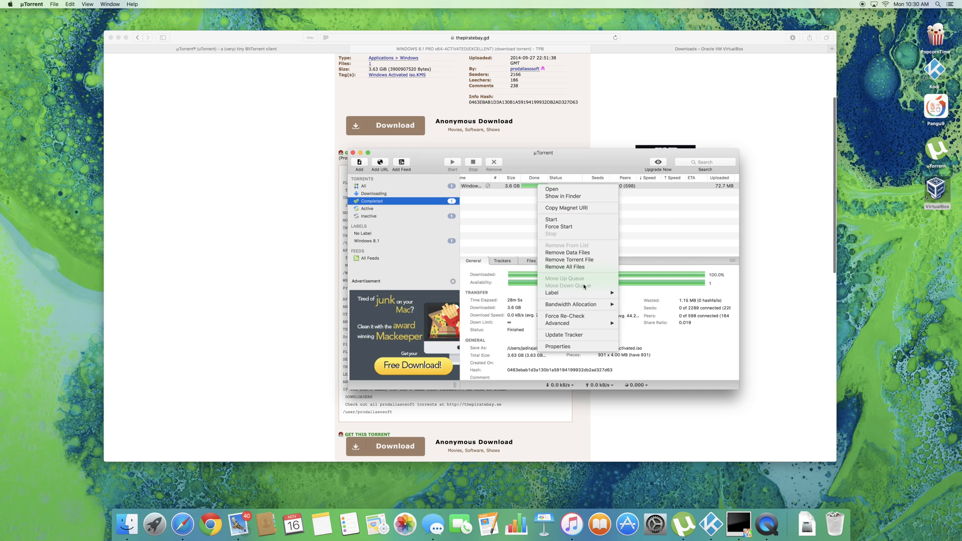
{"action": "mouse_move", "coordinate": [570, 304]}
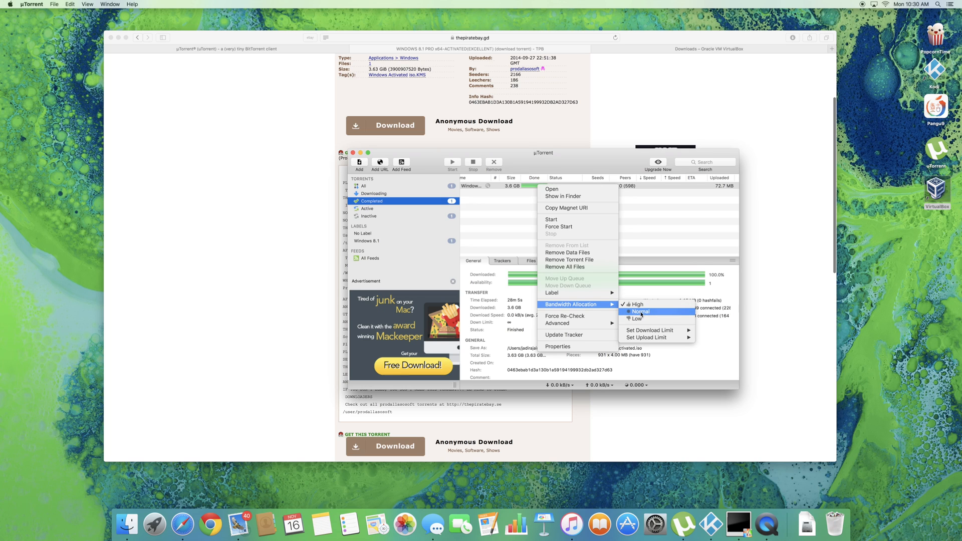
{"action": "mouse_move", "coordinate": [644, 314]}
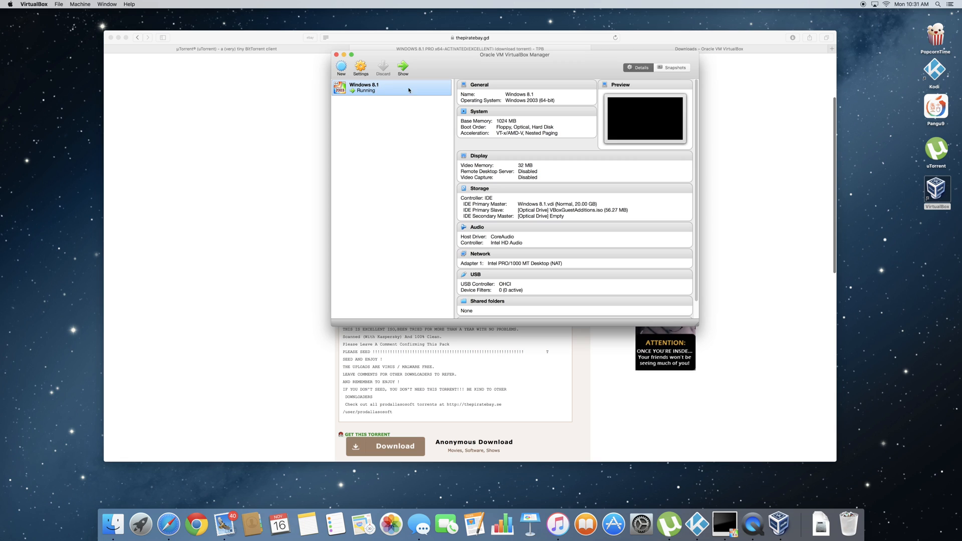
{"action": "mouse_move", "coordinate": [491, 108]}
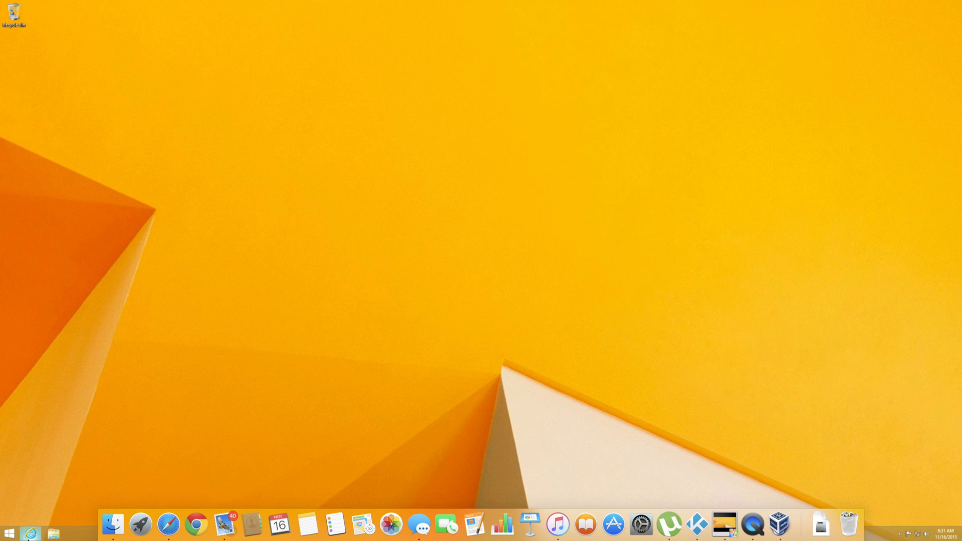
Open Internet Explorer in the guest, close MSN, then bring up the Start screen.
{"action": "left_click", "coordinate": [31, 532]}
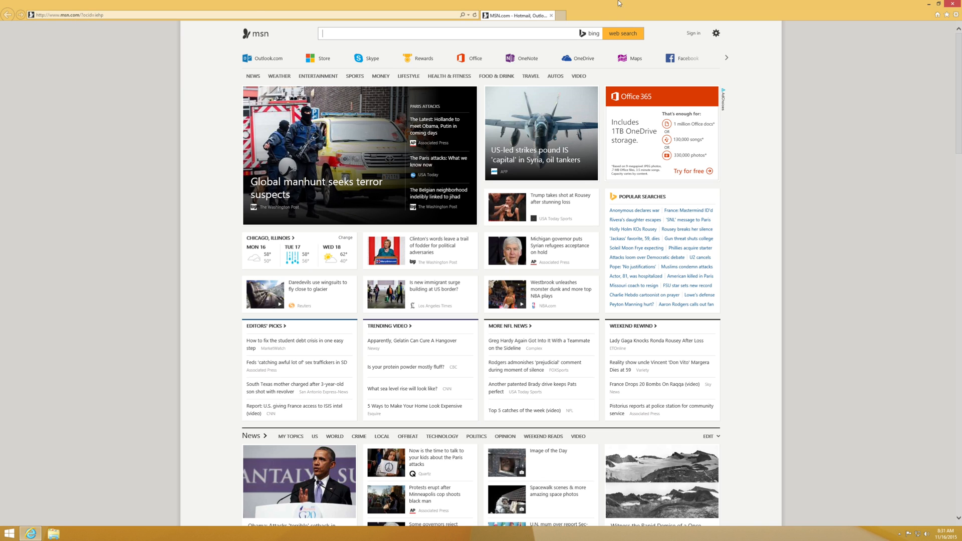
{"action": "left_click", "coordinate": [945, 14]}
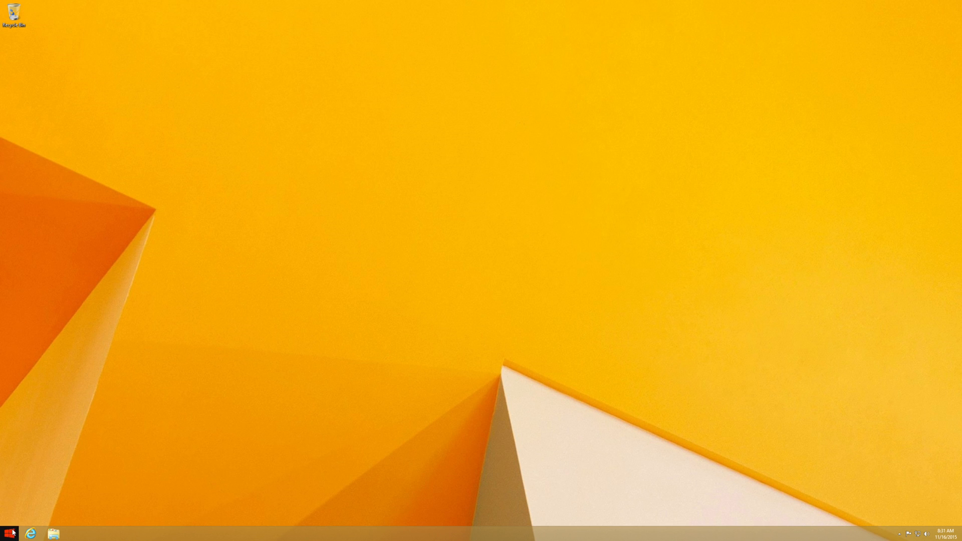
{"action": "left_click", "coordinate": [8, 533]}
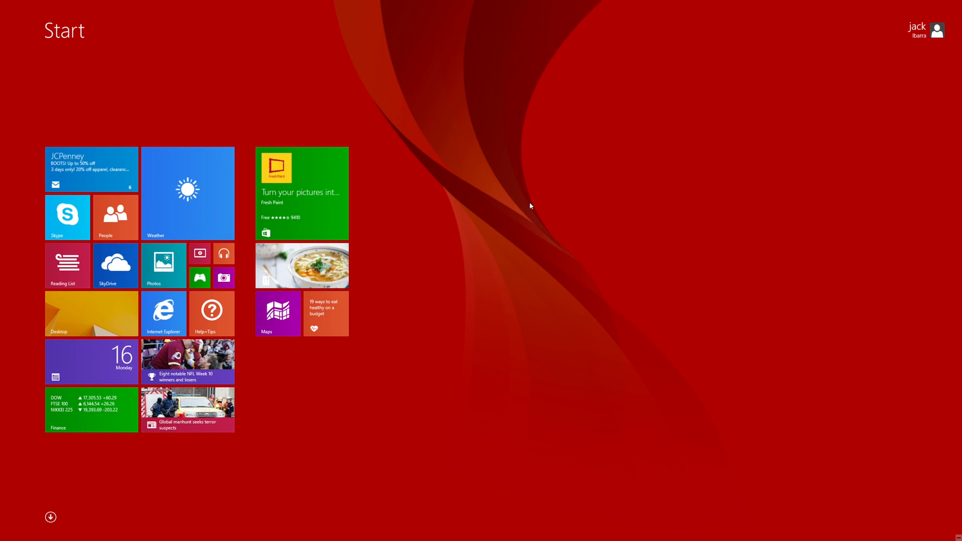
{"action": "mouse_move", "coordinate": [851, 27]}
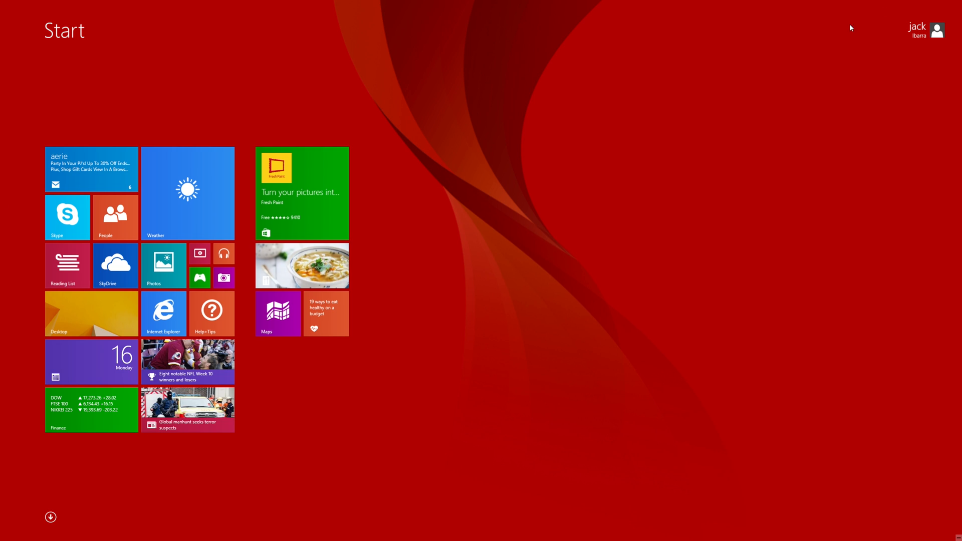
{"action": "mouse_move", "coordinate": [810, 128]}
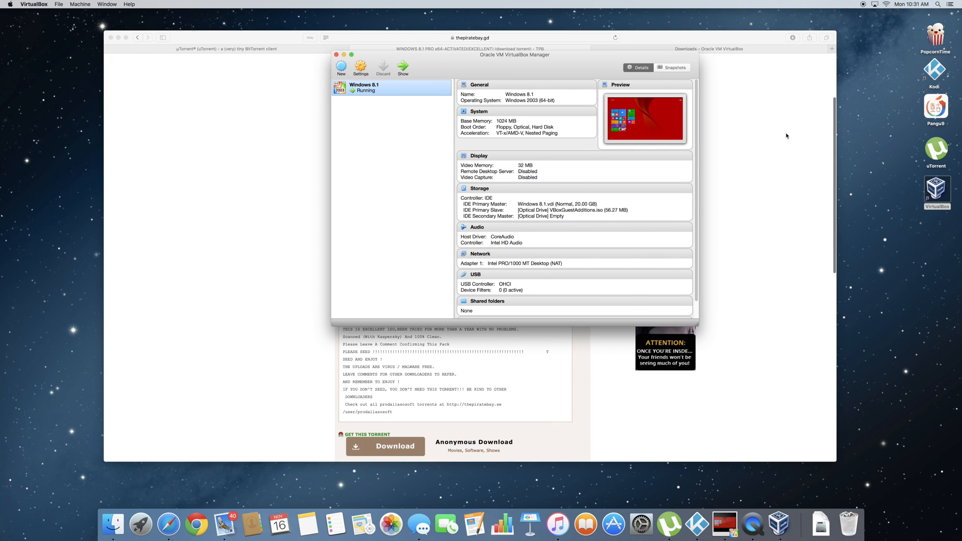
{"action": "mouse_move", "coordinate": [352, 61]}
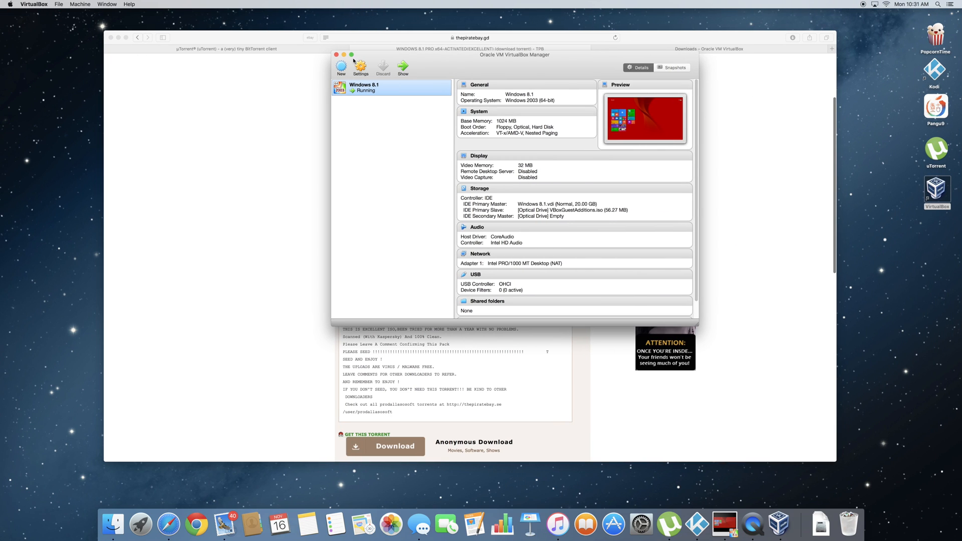
{"action": "mouse_move", "coordinate": [325, 122]}
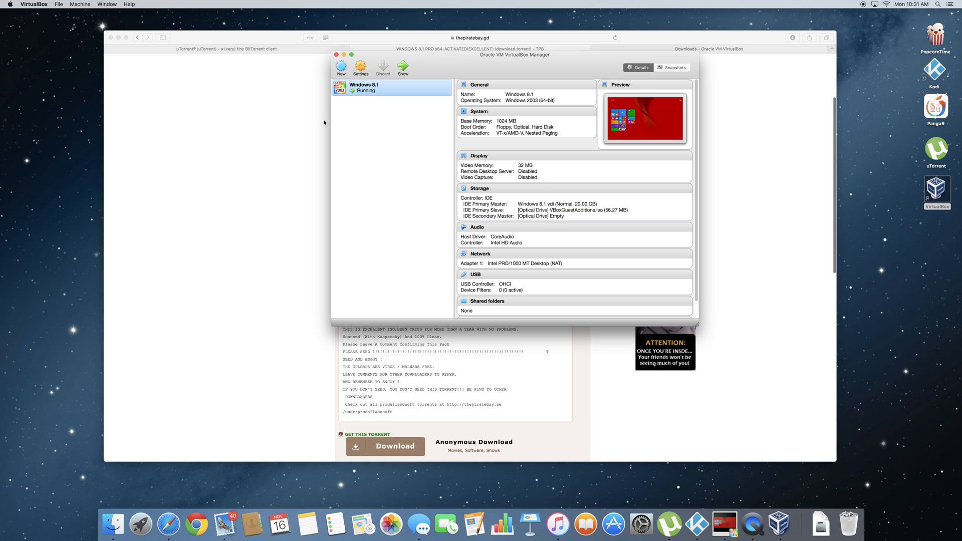
{"action": "mouse_move", "coordinate": [341, 68]}
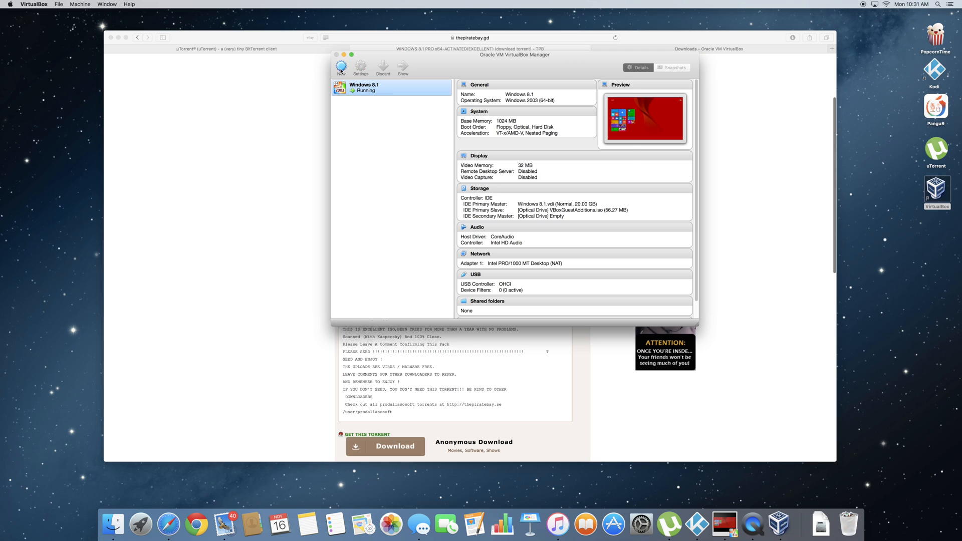
Name the new VM 'Windows 8.1 Pro', choose Windows 2003 (64-bit), and continue.
{"action": "left_click", "coordinate": [341, 68]}
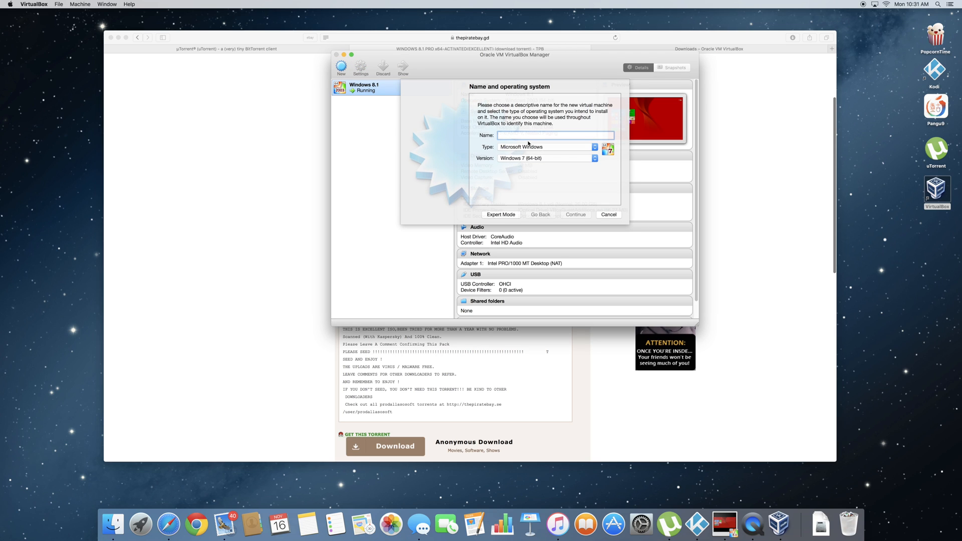
{"action": "type", "text": "Window"}
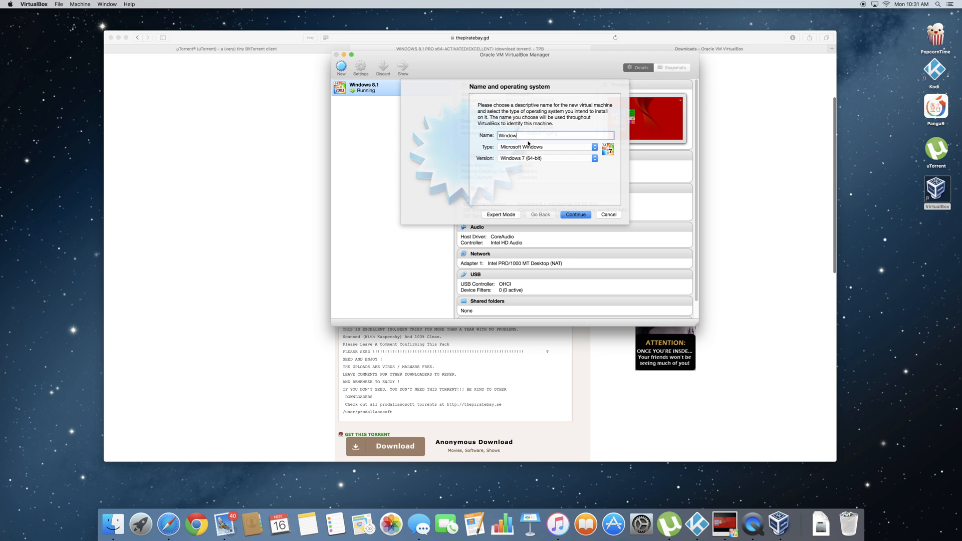
{"action": "type", "text": "s 8.1 Pro"}
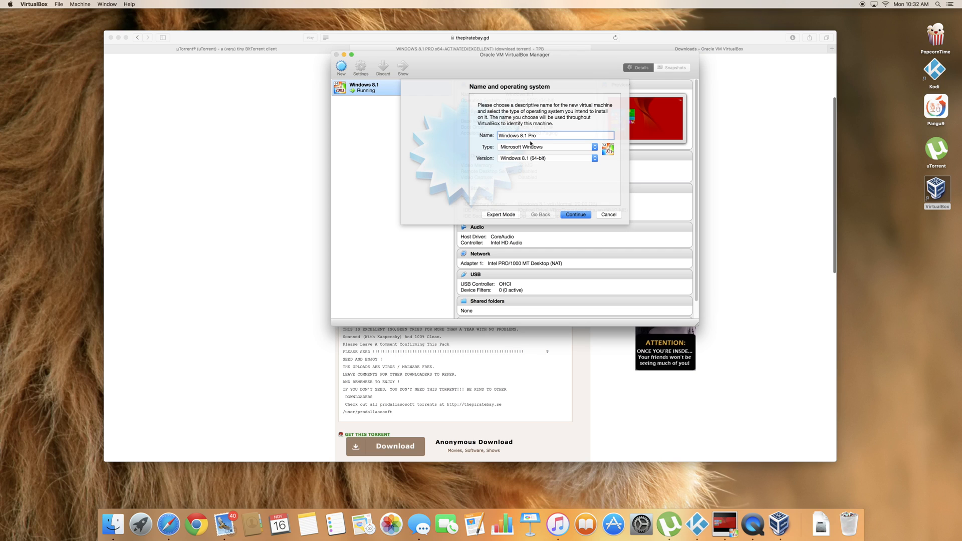
{"action": "mouse_move", "coordinate": [583, 149]}
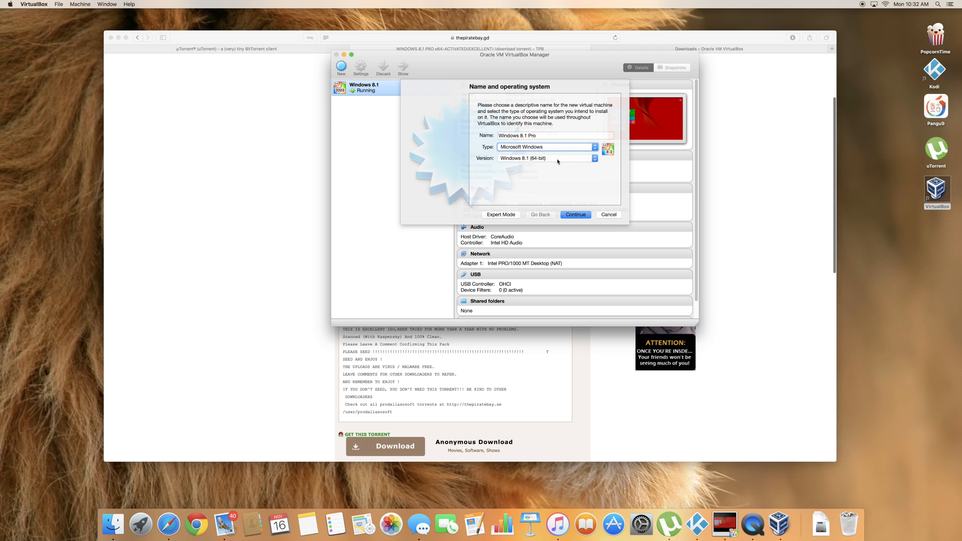
{"action": "left_click", "coordinate": [545, 159]}
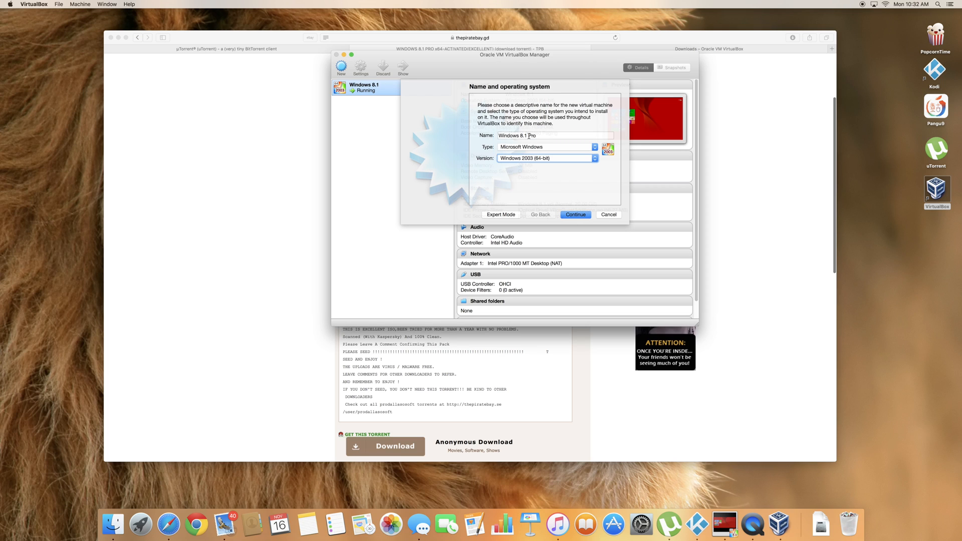
{"action": "left_click", "coordinate": [575, 214]}
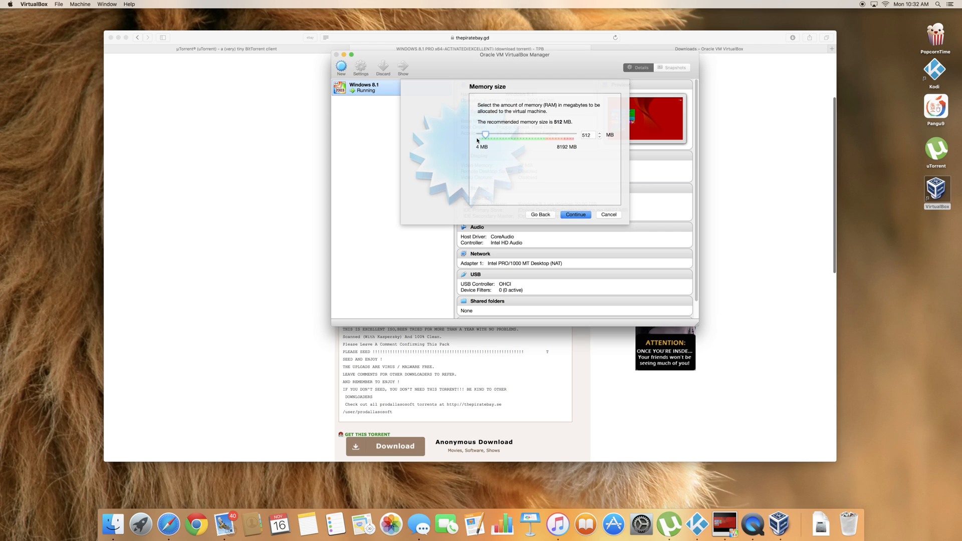
Give the machine 1024 MB memory and a 20 GB dynamically allocated VDI disk.
{"action": "left_click_drag", "start_coordinate": [484, 134], "coordinate": [491, 134]}
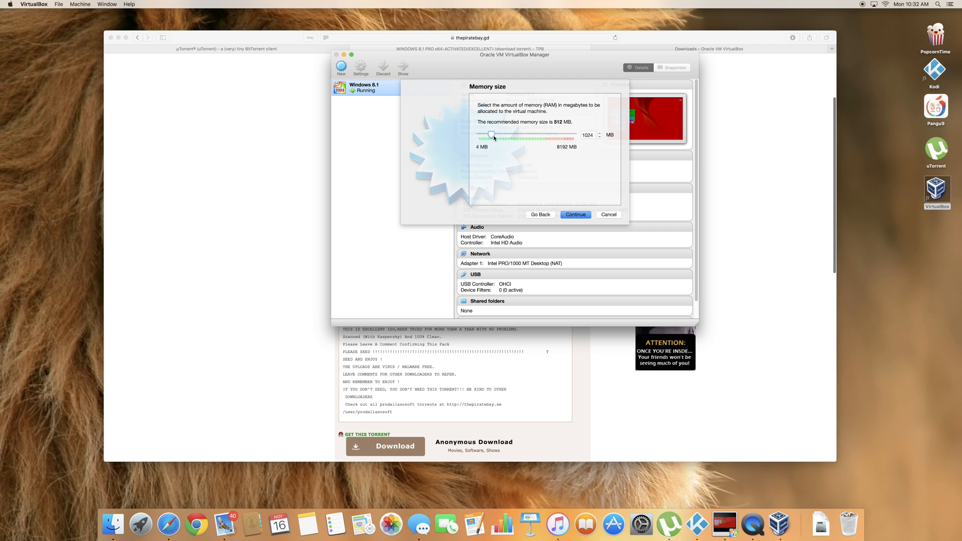
{"action": "left_click", "coordinate": [574, 214]}
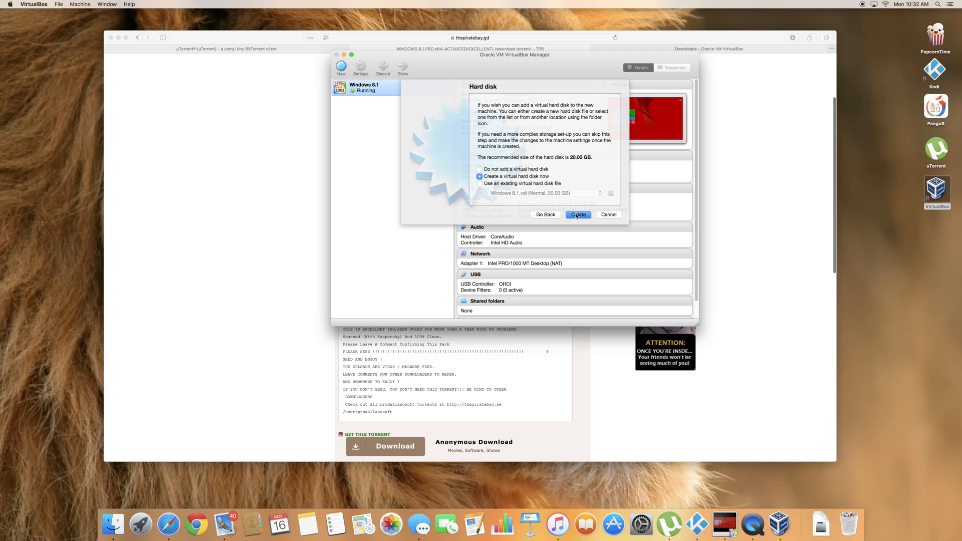
{"action": "left_click", "coordinate": [578, 214]}
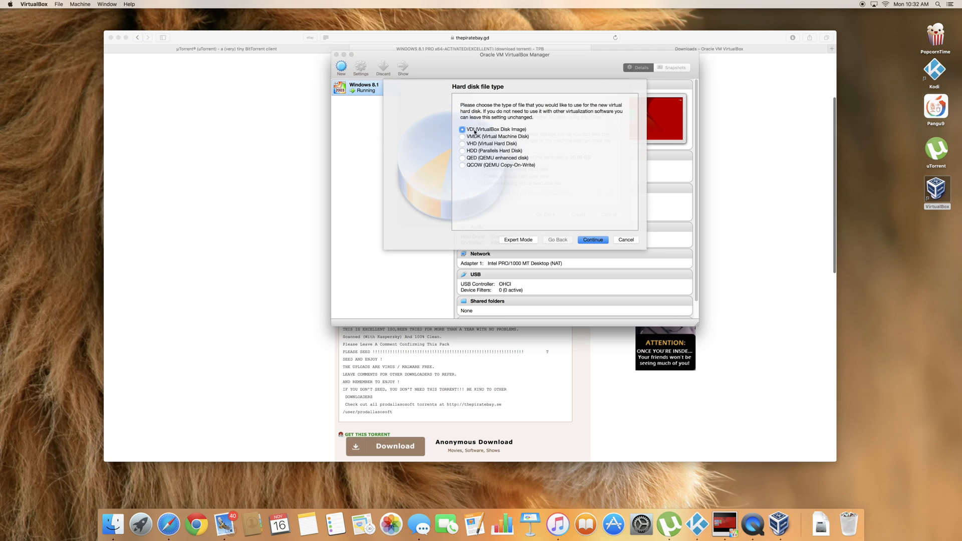
{"action": "left_click", "coordinate": [592, 239]}
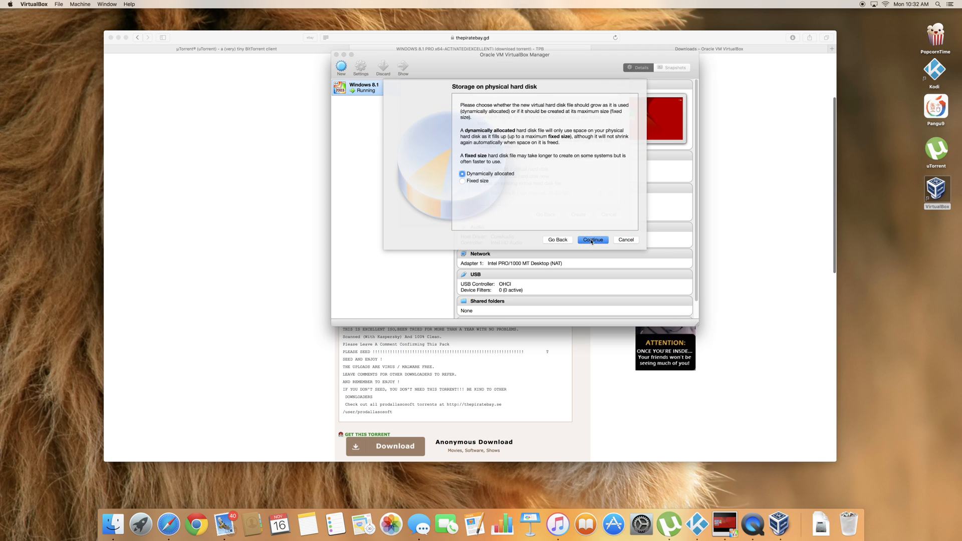
{"action": "mouse_move", "coordinate": [537, 189]}
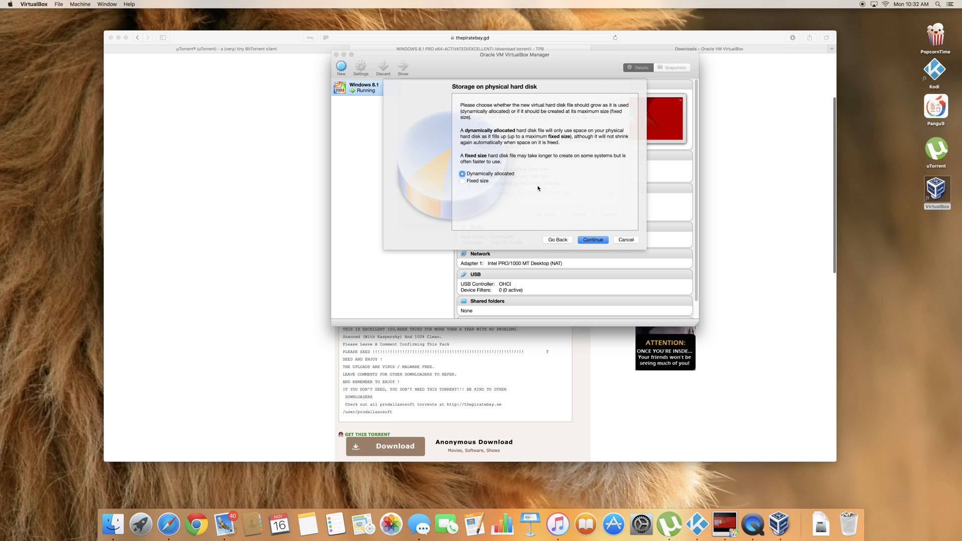
{"action": "left_click", "coordinate": [593, 239]}
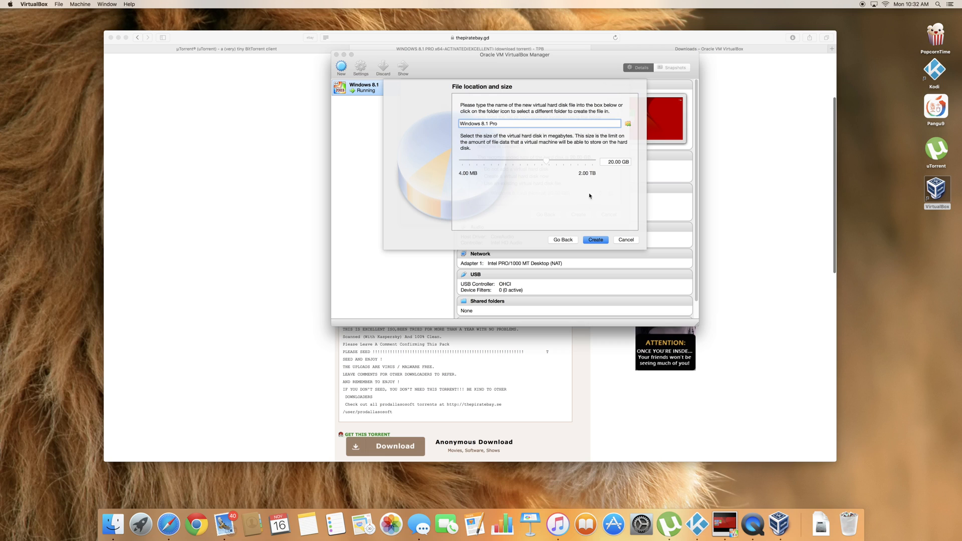
{"action": "mouse_move", "coordinate": [619, 172]}
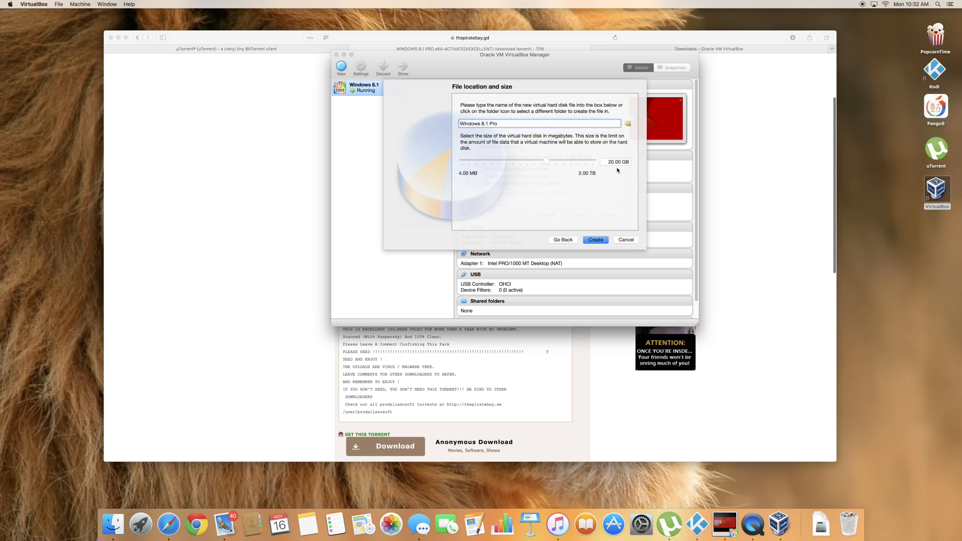
{"action": "mouse_move", "coordinate": [912, 245]}
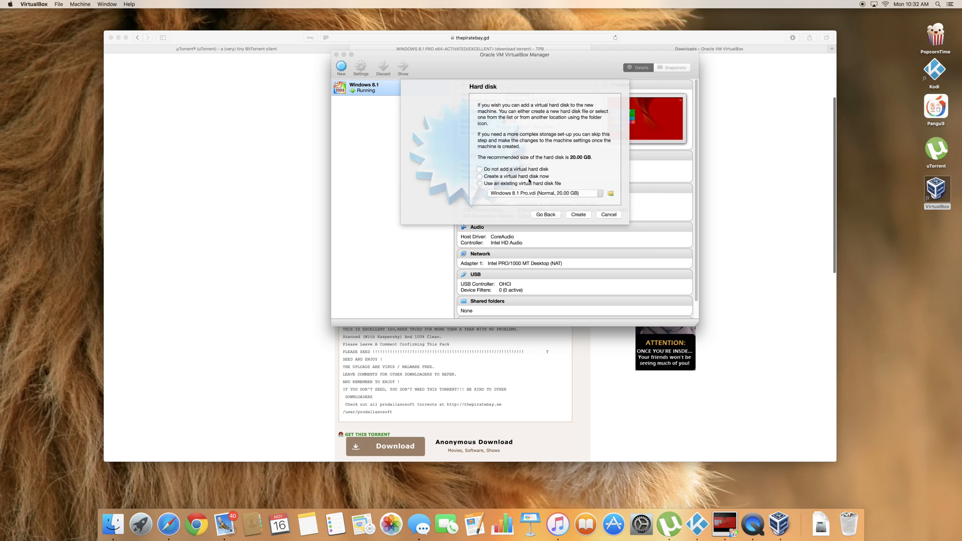
{"action": "left_click", "coordinate": [577, 214]}
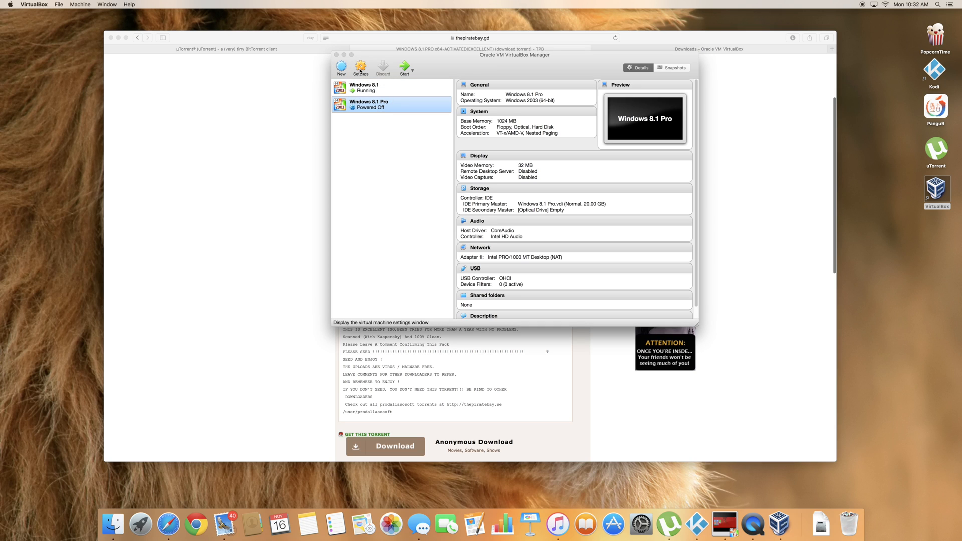
Add an IDE optical drive loaded with Windows_8.1_Pro_X64_Activated.iso in Storage settings.
{"action": "left_click", "coordinate": [360, 67]}
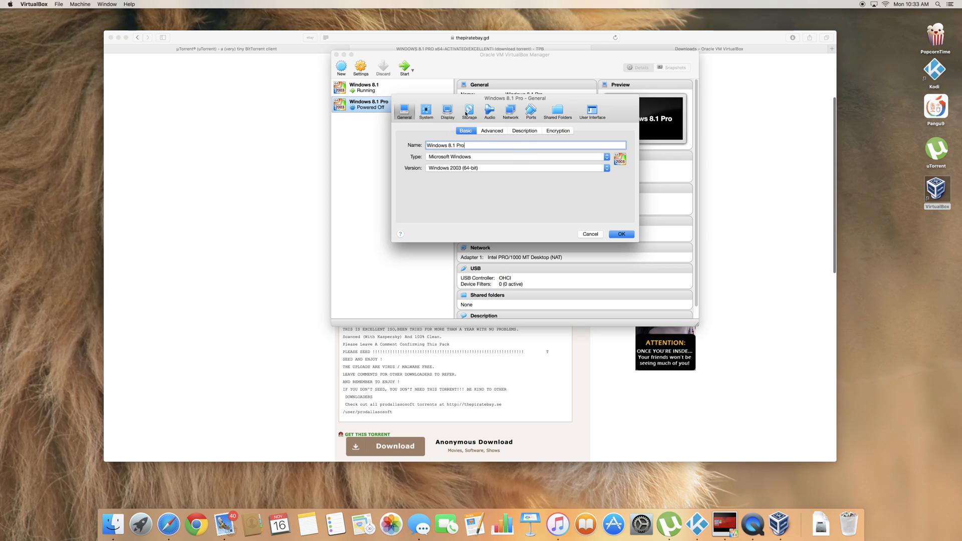
{"action": "left_click", "coordinate": [468, 111]}
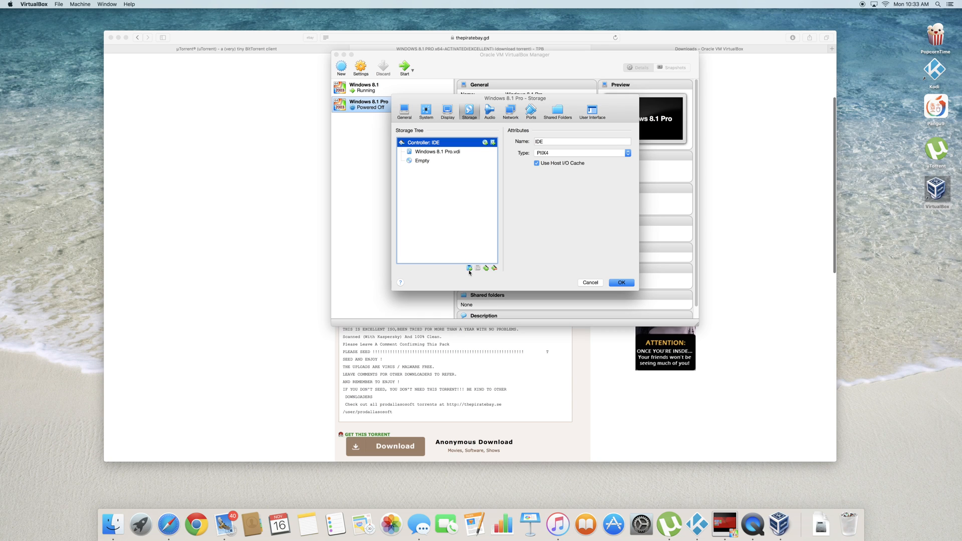
{"action": "left_click", "coordinate": [469, 268]}
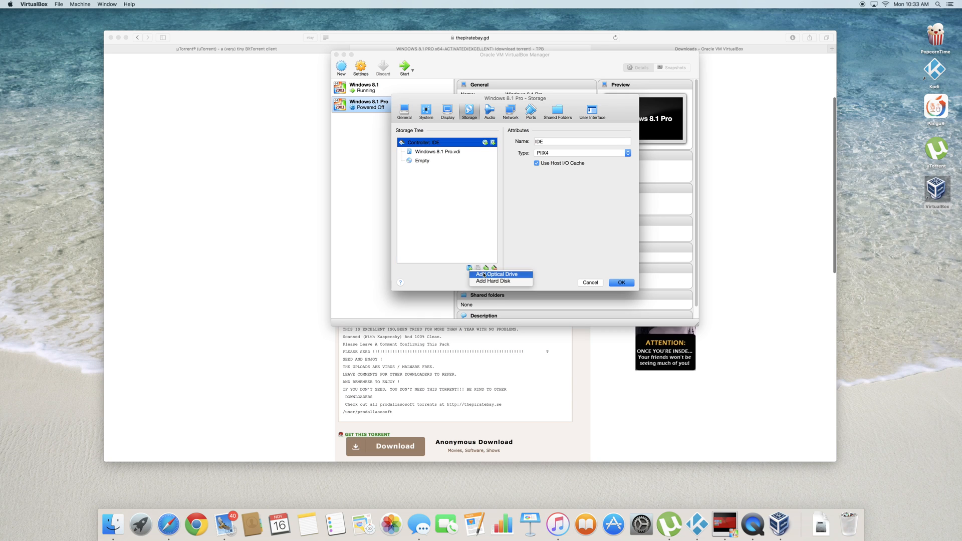
{"action": "left_click", "coordinate": [500, 273]}
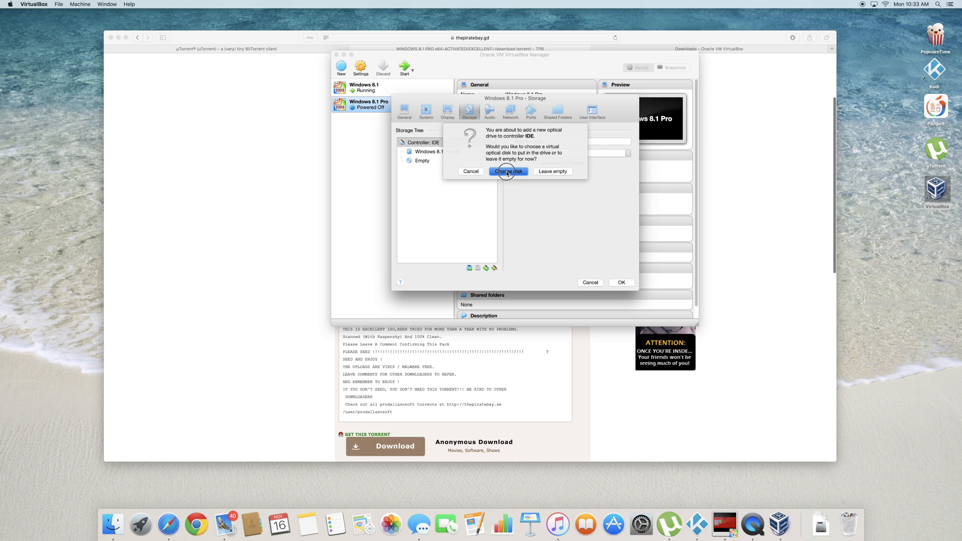
{"action": "left_click", "coordinate": [508, 172]}
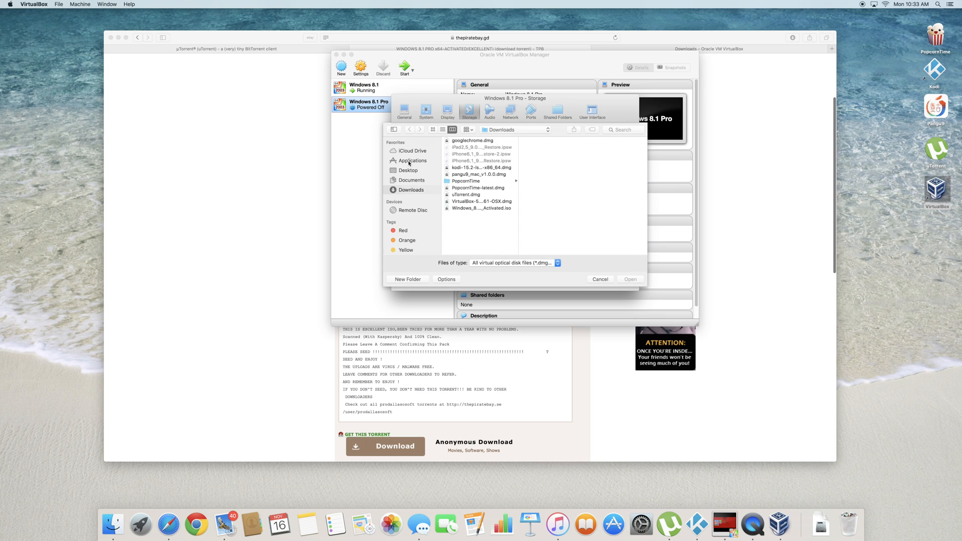
{"action": "mouse_move", "coordinate": [418, 179]}
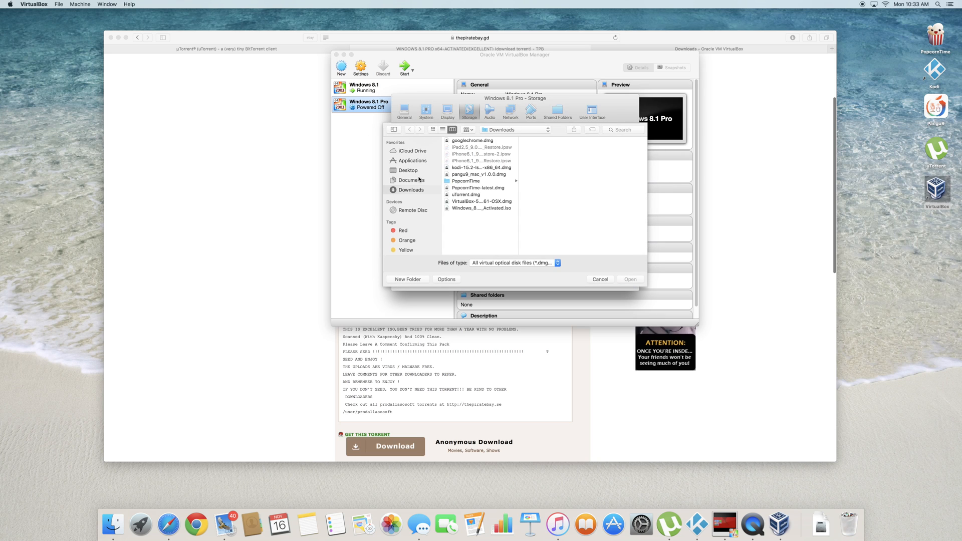
{"action": "mouse_move", "coordinate": [486, 215]}
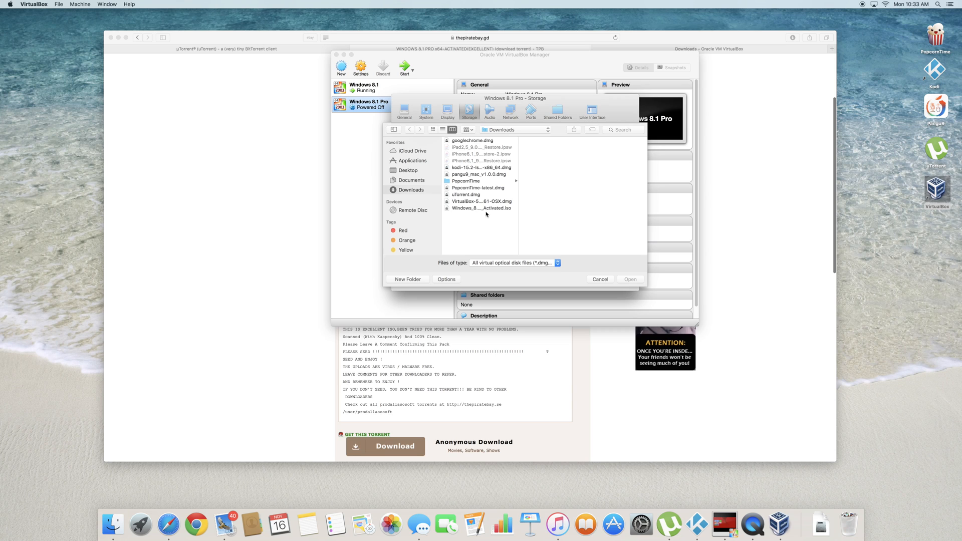
{"action": "left_click", "coordinate": [482, 208]}
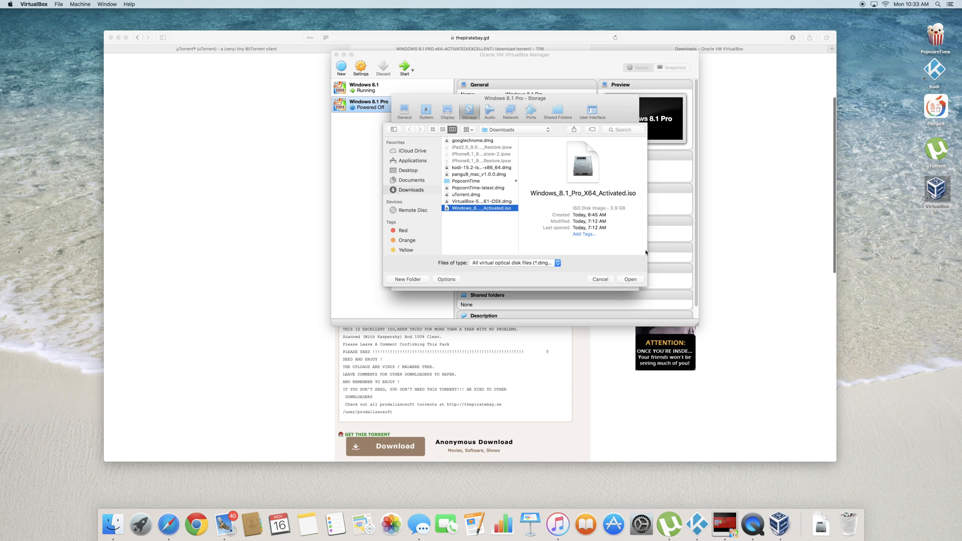
{"action": "mouse_move", "coordinate": [456, 213]}
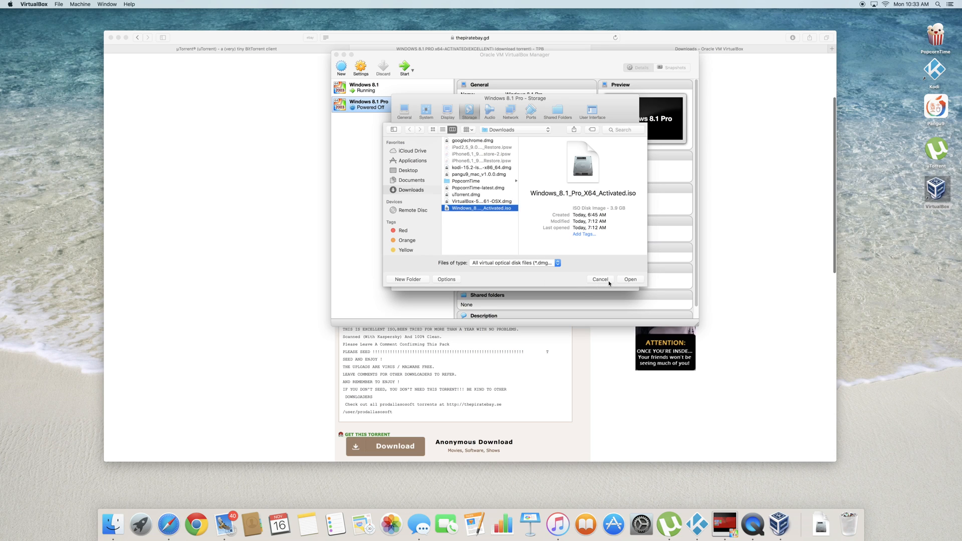
{"action": "left_click", "coordinate": [629, 279]}
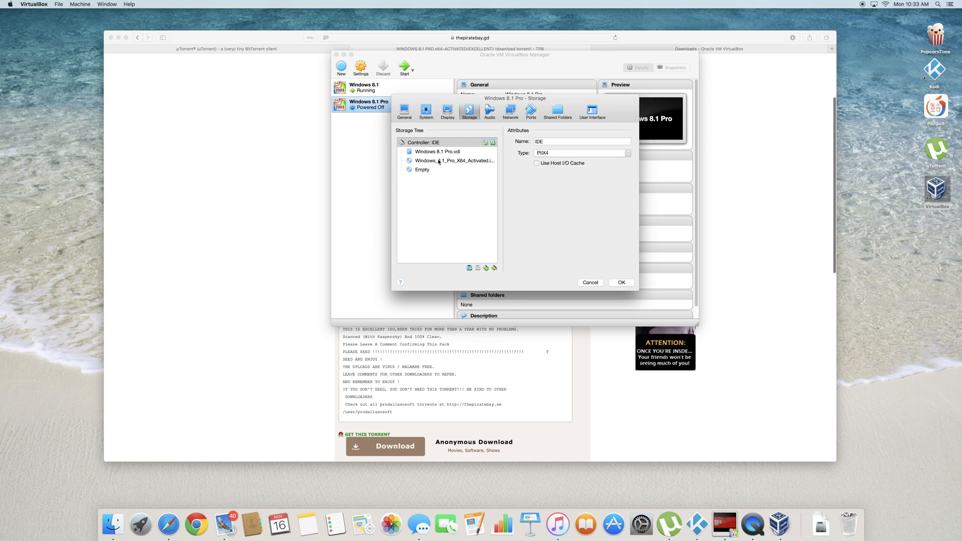
Confirm the activated ISO stays in the optical drive and save Settings with OK.
{"action": "left_click", "coordinate": [454, 160]}
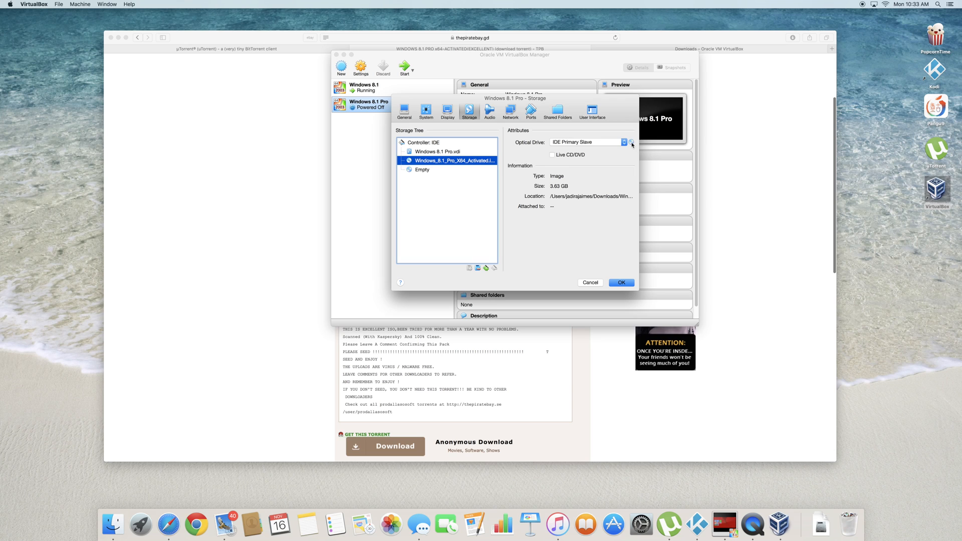
{"action": "left_click", "coordinate": [631, 142]}
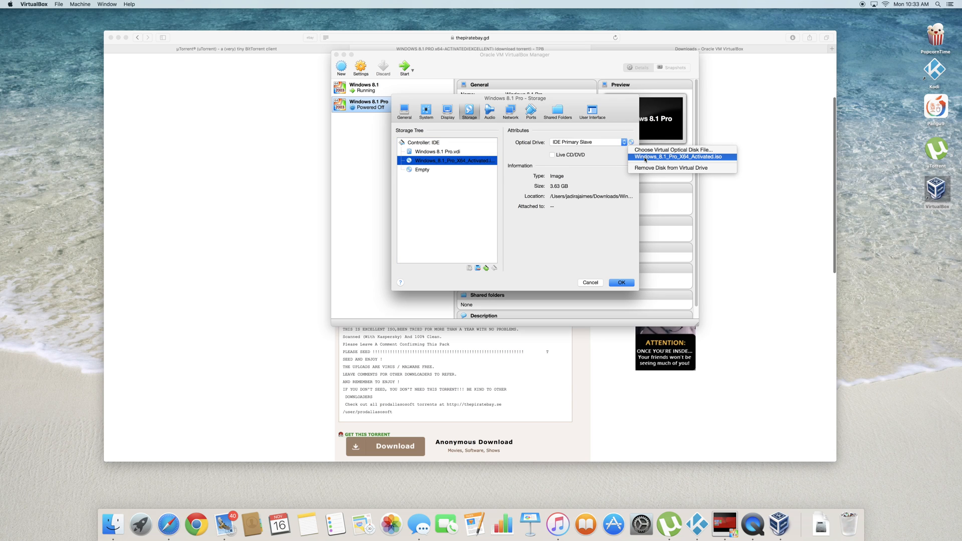
{"action": "left_click", "coordinate": [679, 157]}
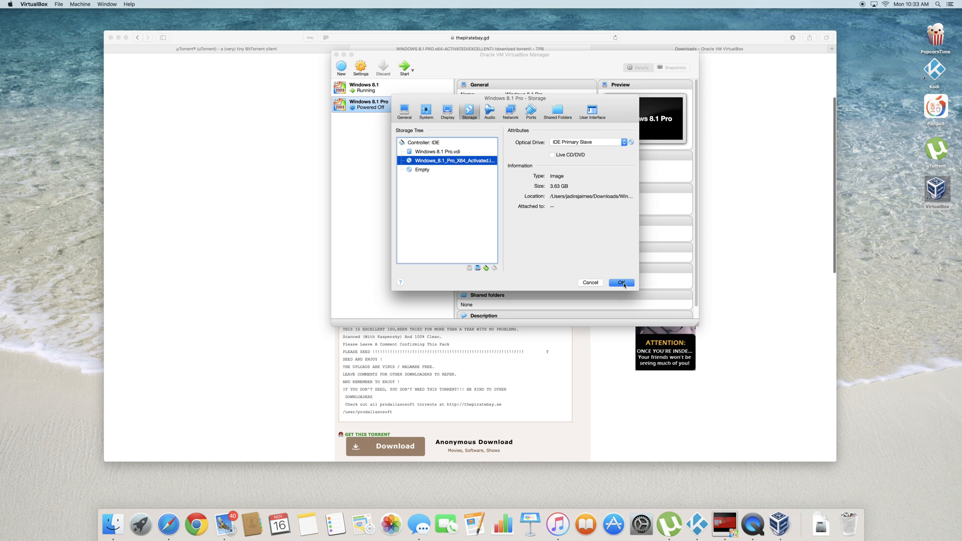
{"action": "left_click", "coordinate": [620, 282]}
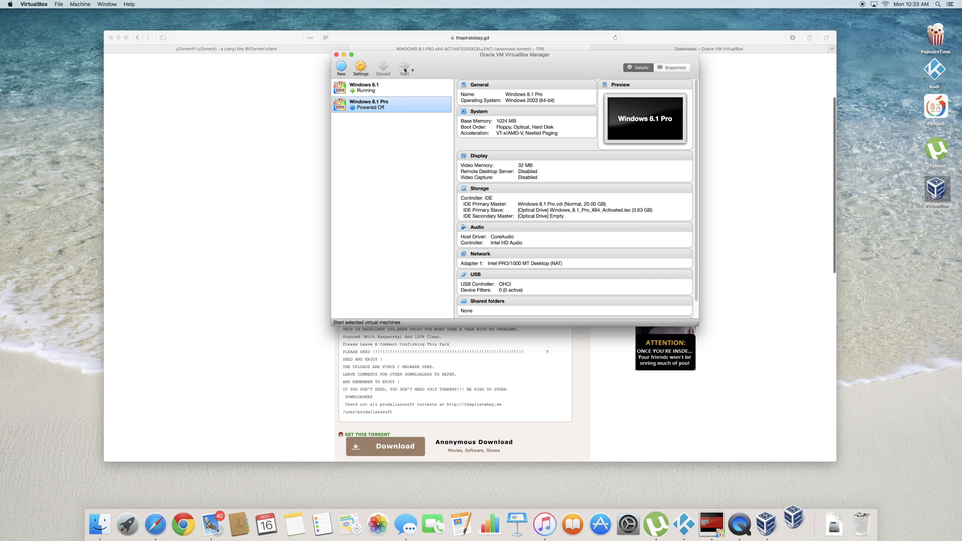
Boot the VM, keep the default language settings, and choose Install now.
{"action": "left_click", "coordinate": [404, 66]}
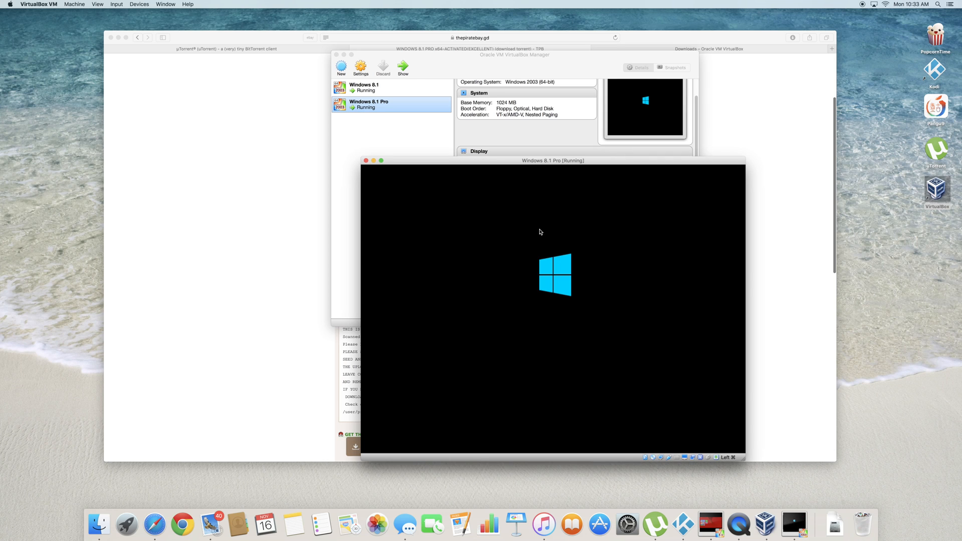
{"action": "mouse_move", "coordinate": [439, 216]}
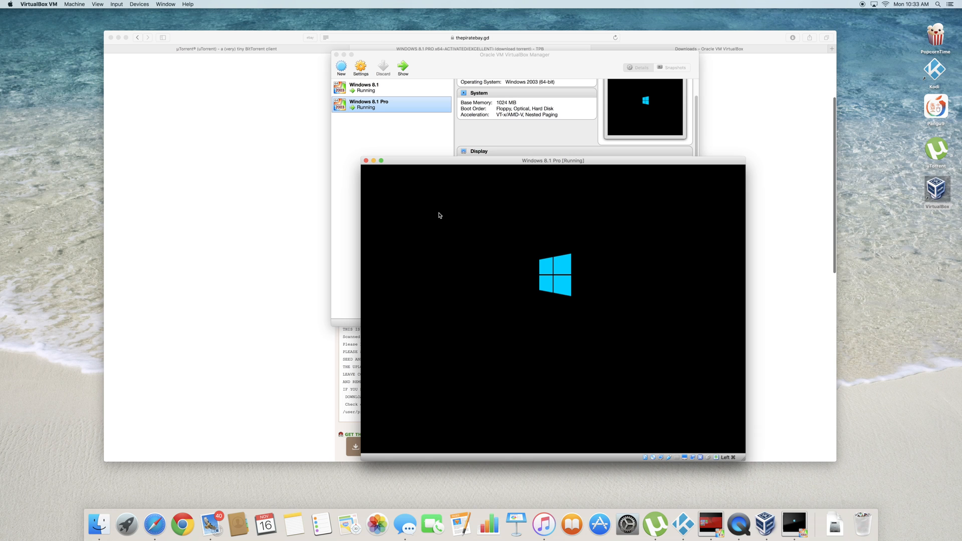
{"action": "mouse_move", "coordinate": [460, 200]}
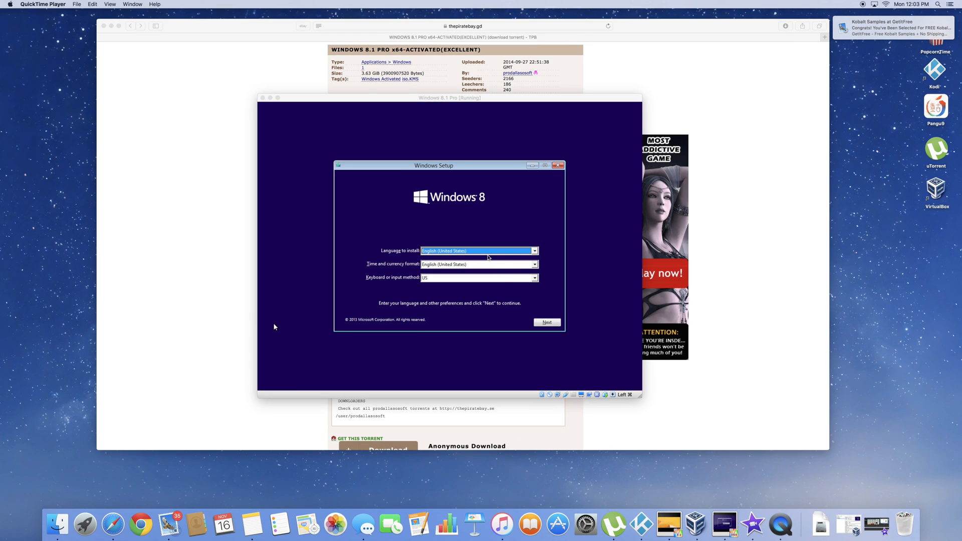
{"action": "left_click", "coordinate": [546, 322]}
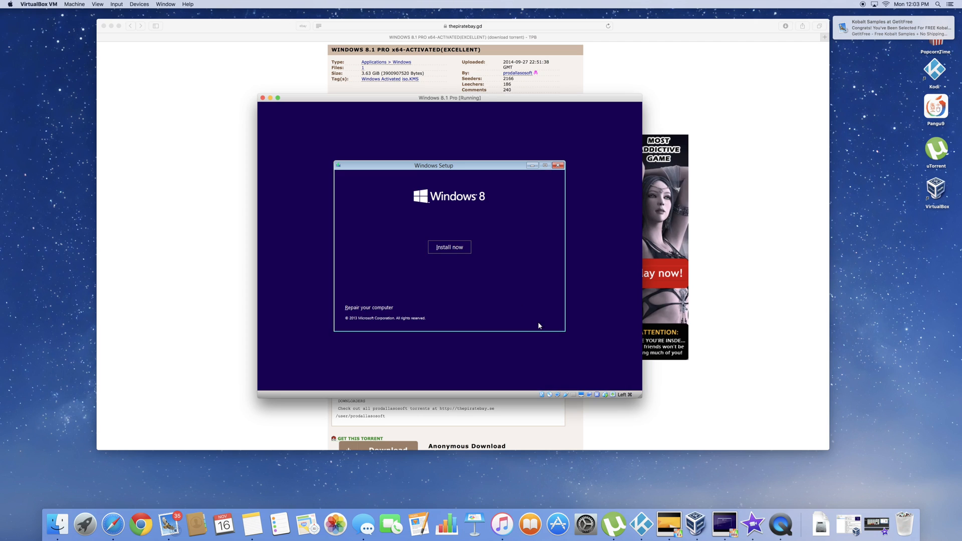
{"action": "left_click", "coordinate": [448, 246]}
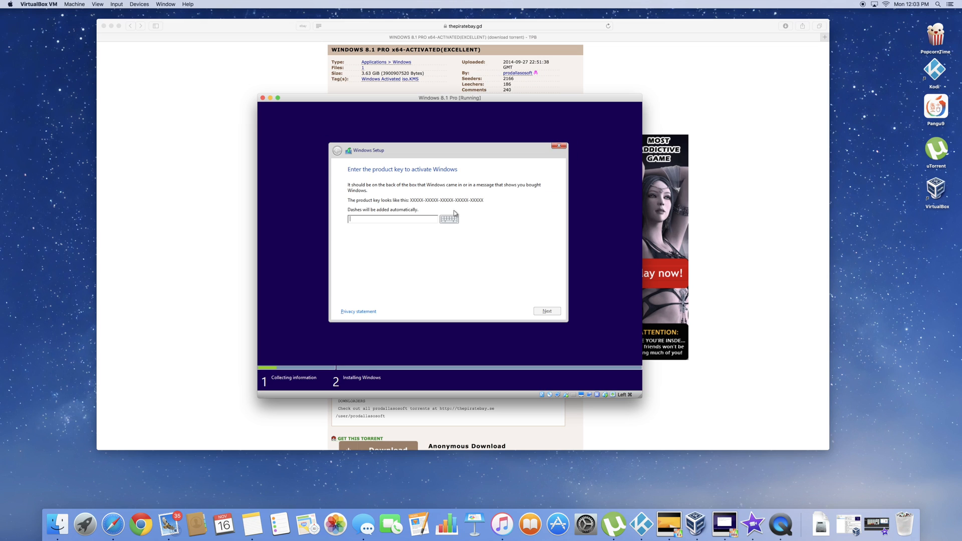
{"action": "mouse_move", "coordinate": [325, 145]}
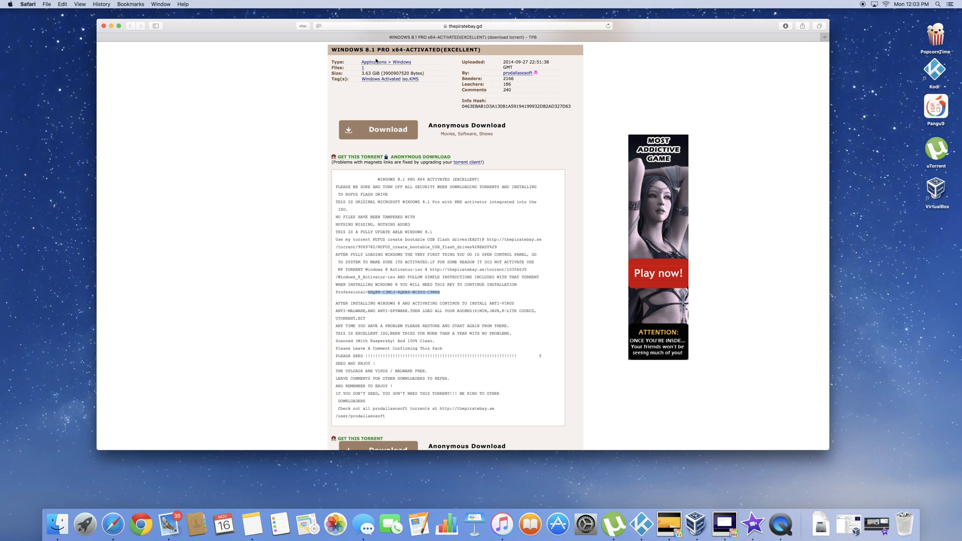
{"action": "mouse_move", "coordinate": [326, 237]}
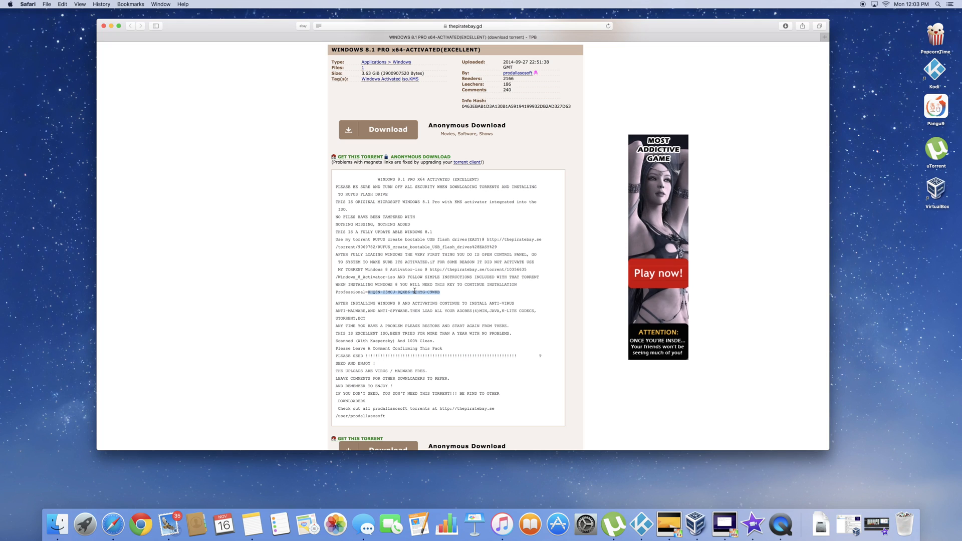
{"action": "mouse_move", "coordinate": [404, 245]}
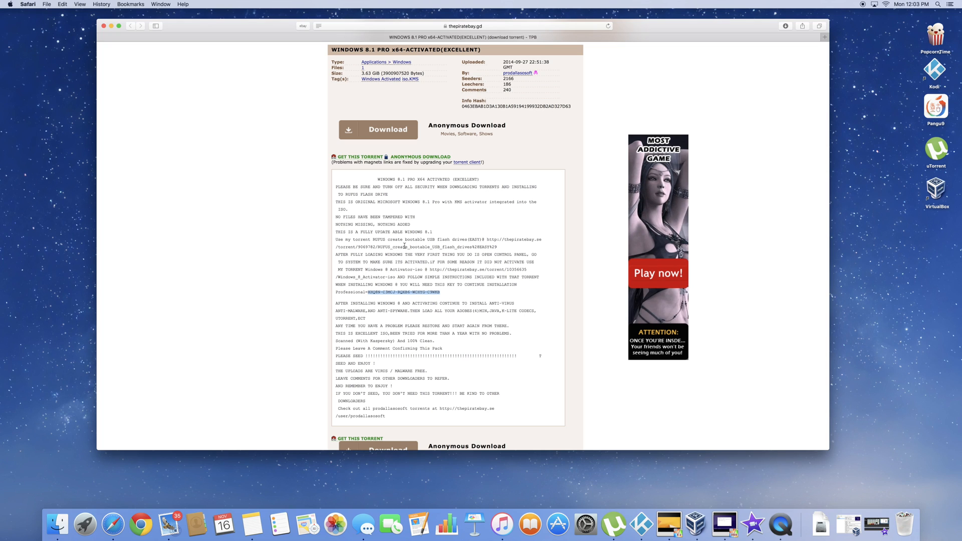
{"action": "mouse_move", "coordinate": [669, 524]}
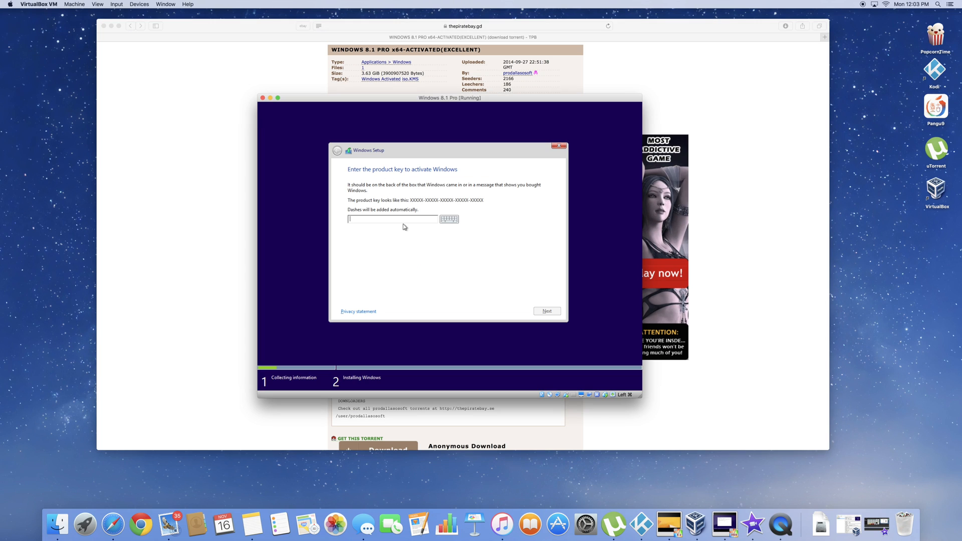
{"action": "mouse_move", "coordinate": [394, 221]}
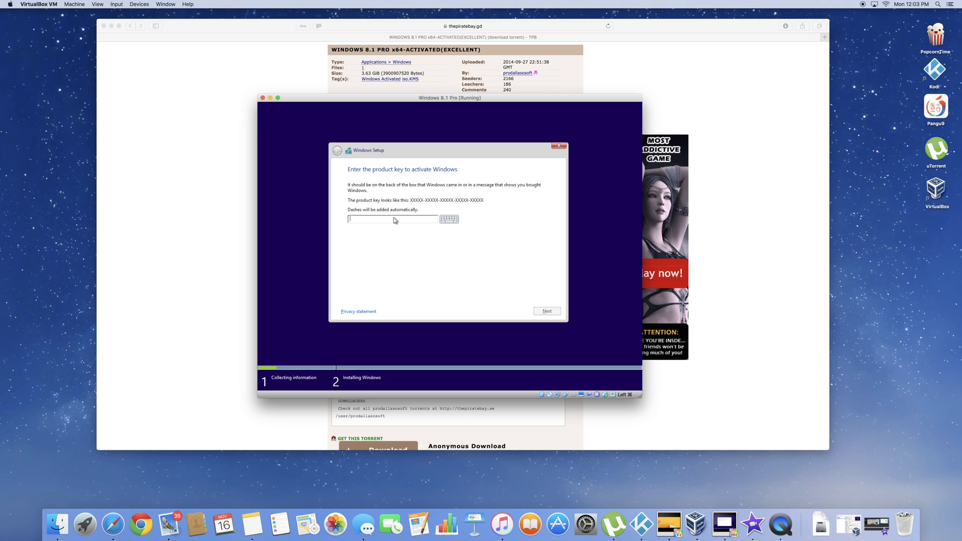
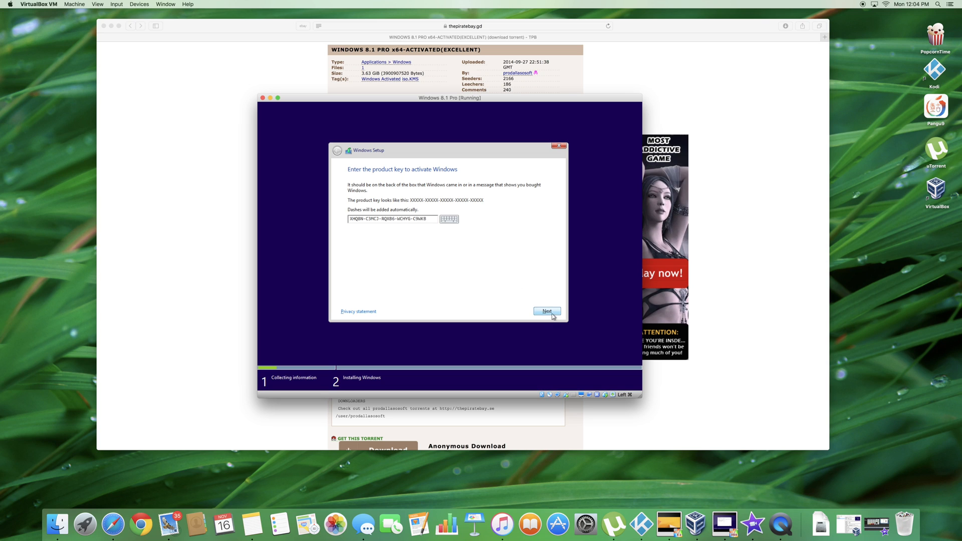
{"action": "left_click", "coordinate": [546, 311]}
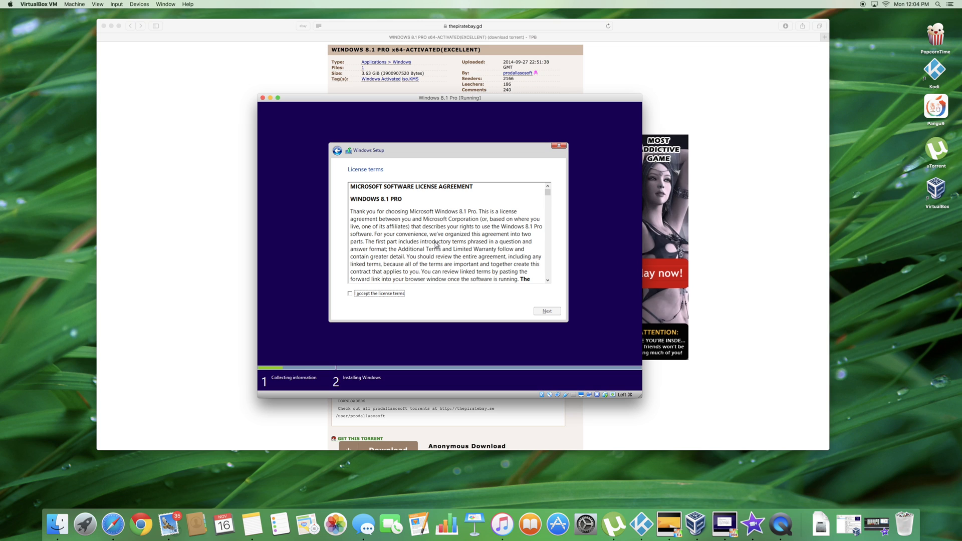
Accept the license, choose Custom install, and install onto Drive 0's unallocated space.
{"action": "left_click", "coordinate": [350, 293]}
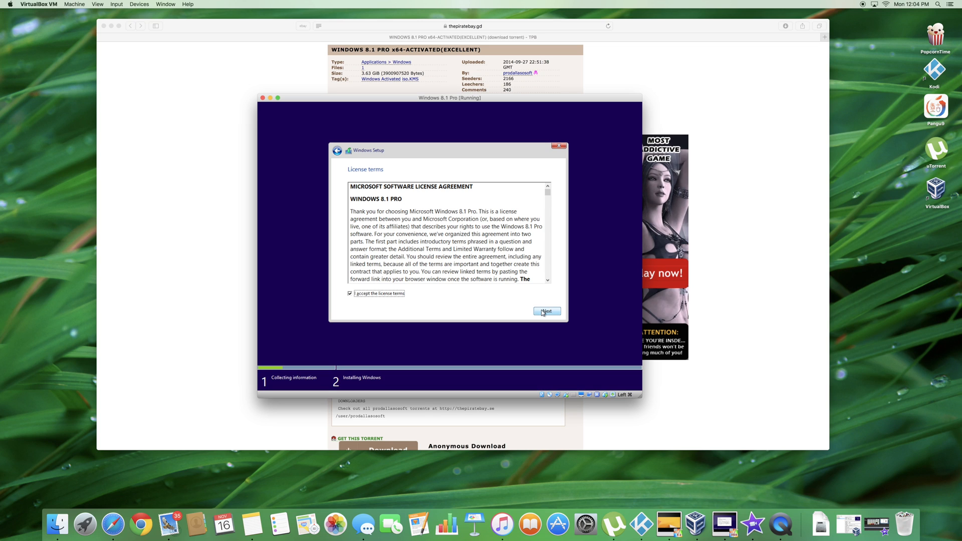
{"action": "left_click", "coordinate": [546, 311]}
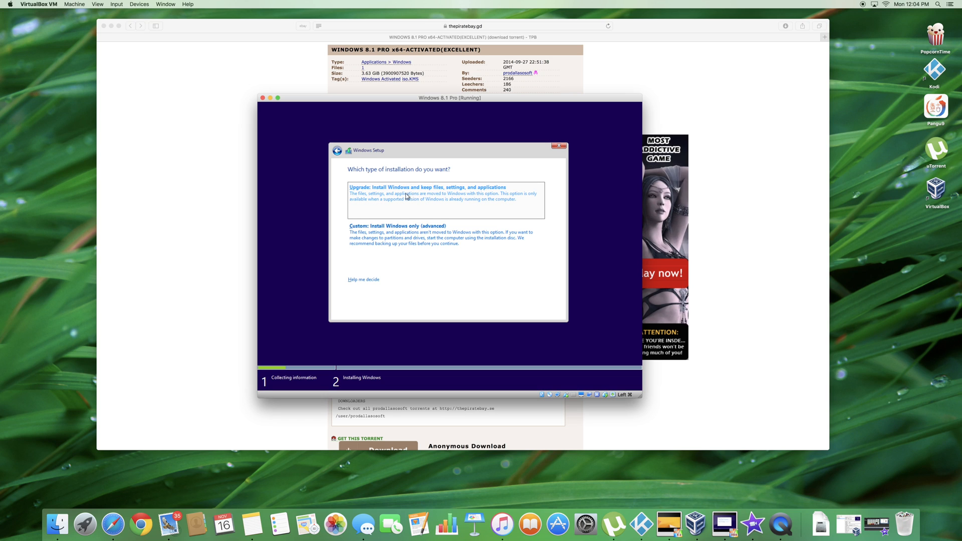
{"action": "left_click", "coordinate": [398, 226]}
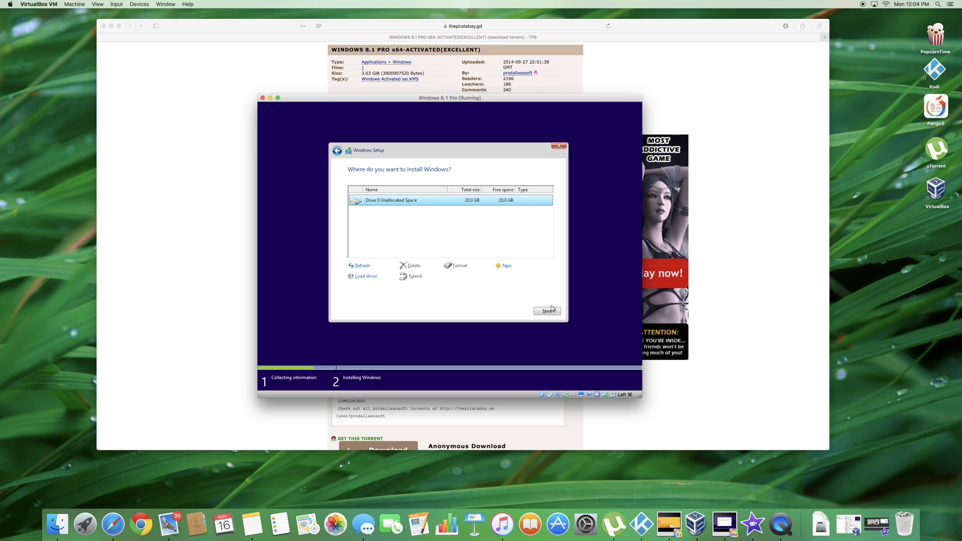
{"action": "left_click", "coordinate": [546, 311]}
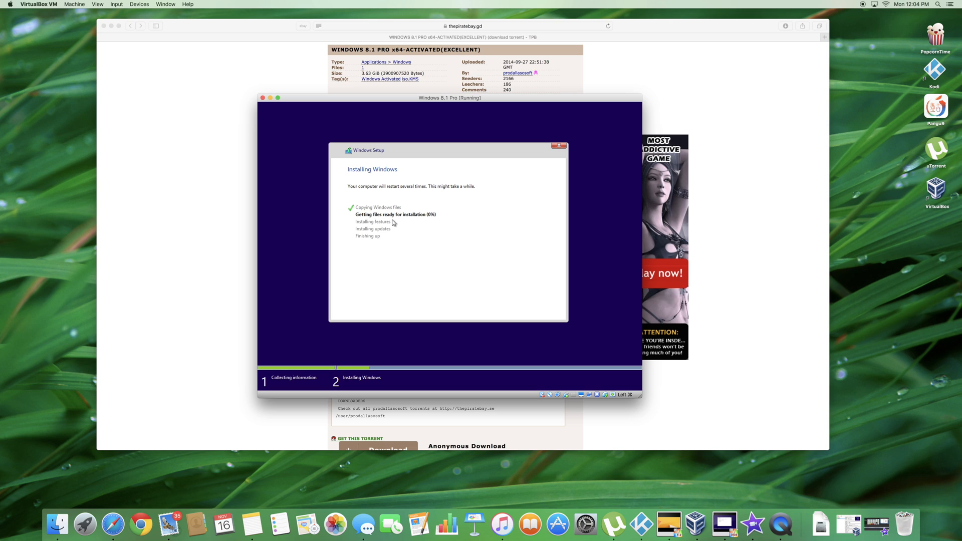
{"action": "mouse_move", "coordinate": [409, 222]}
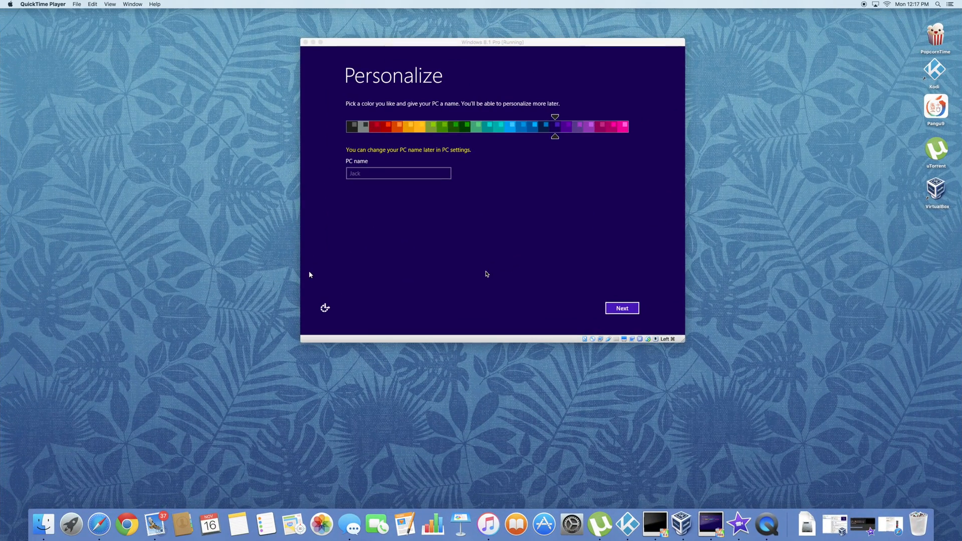
{"action": "mouse_move", "coordinate": [382, 197]}
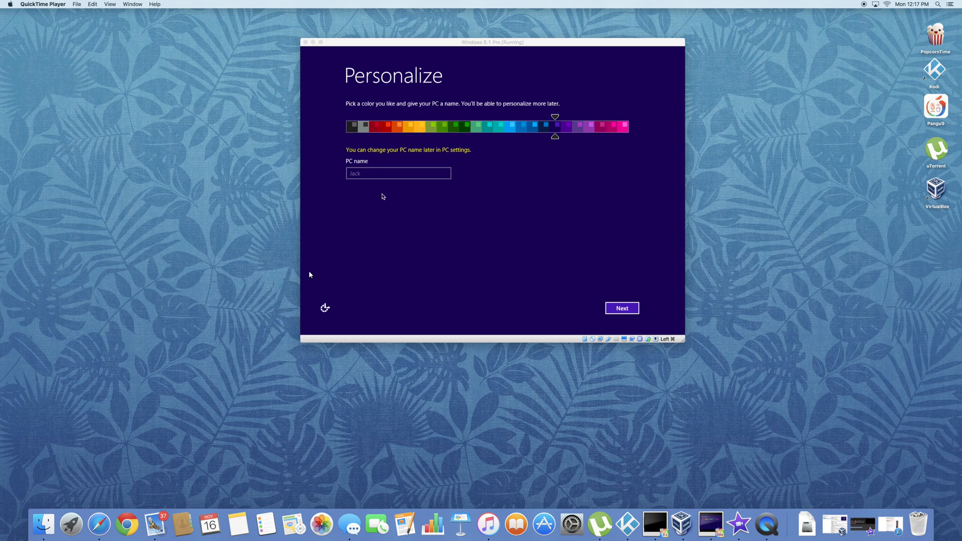
{"action": "mouse_move", "coordinate": [375, 174]}
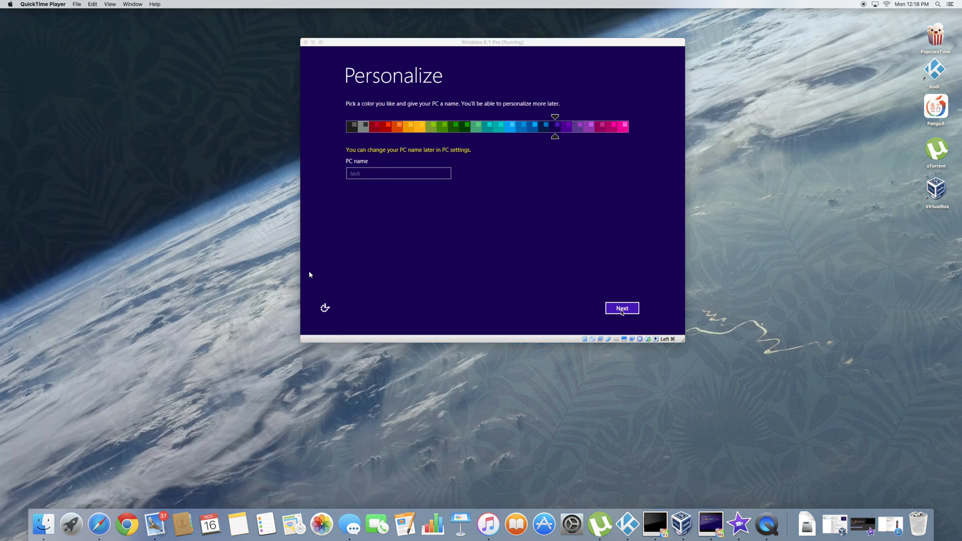
Keep the default Personalize colour and accept Windows express settings.
{"action": "left_click", "coordinate": [621, 308]}
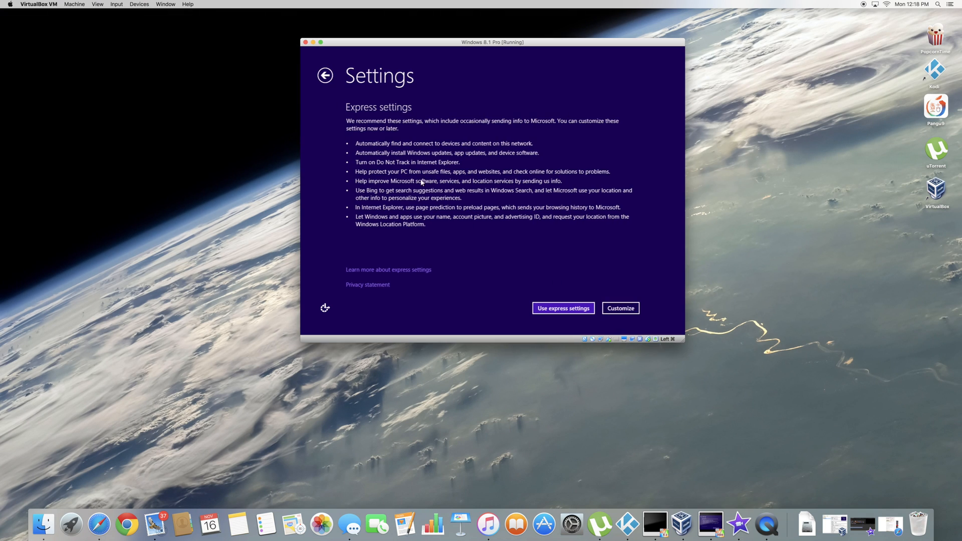
{"action": "left_click", "coordinate": [562, 308]}
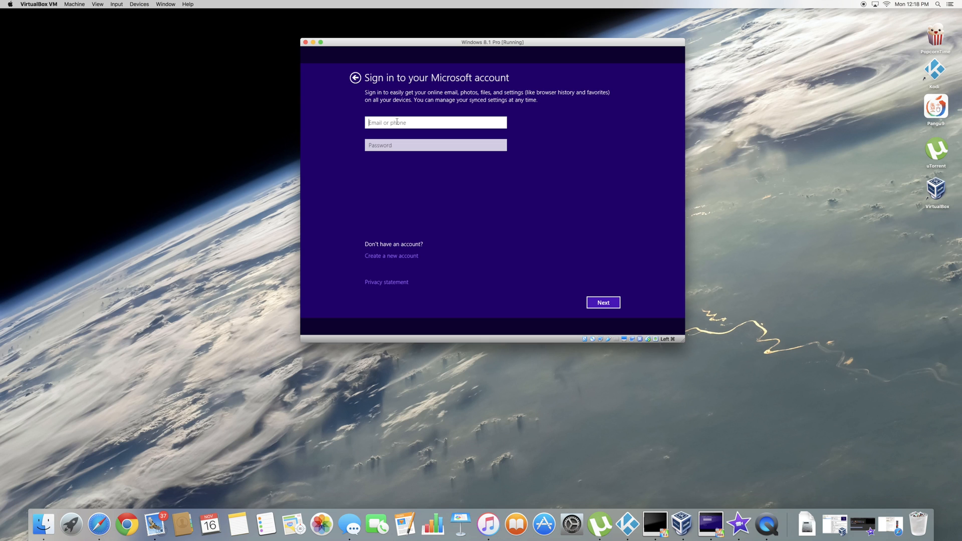
{"action": "mouse_move", "coordinate": [422, 127]}
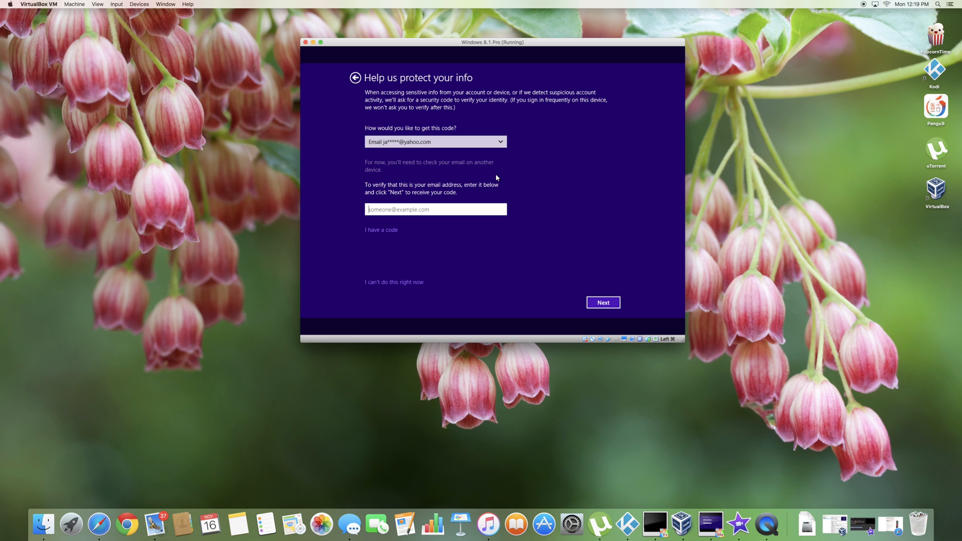
{"action": "mouse_move", "coordinate": [450, 206]}
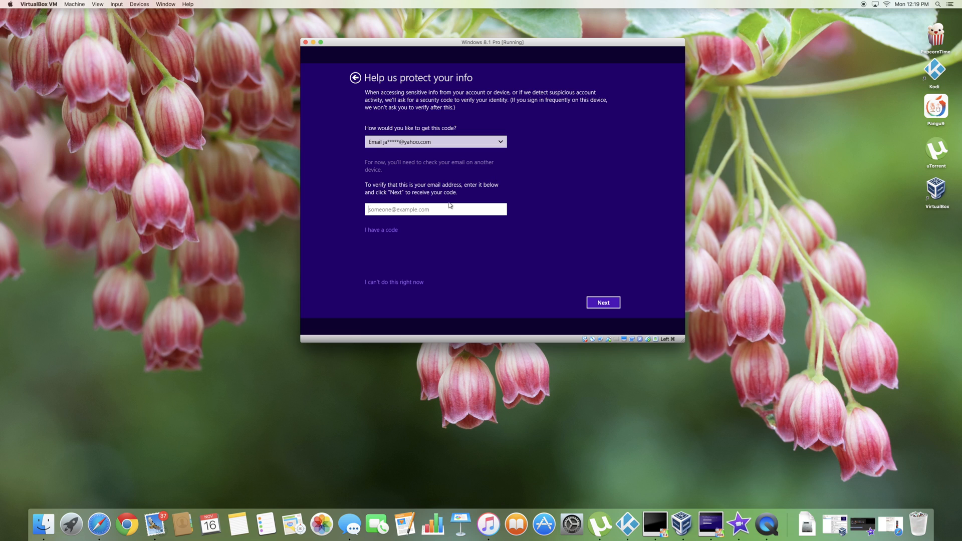
{"action": "mouse_move", "coordinate": [478, 119]}
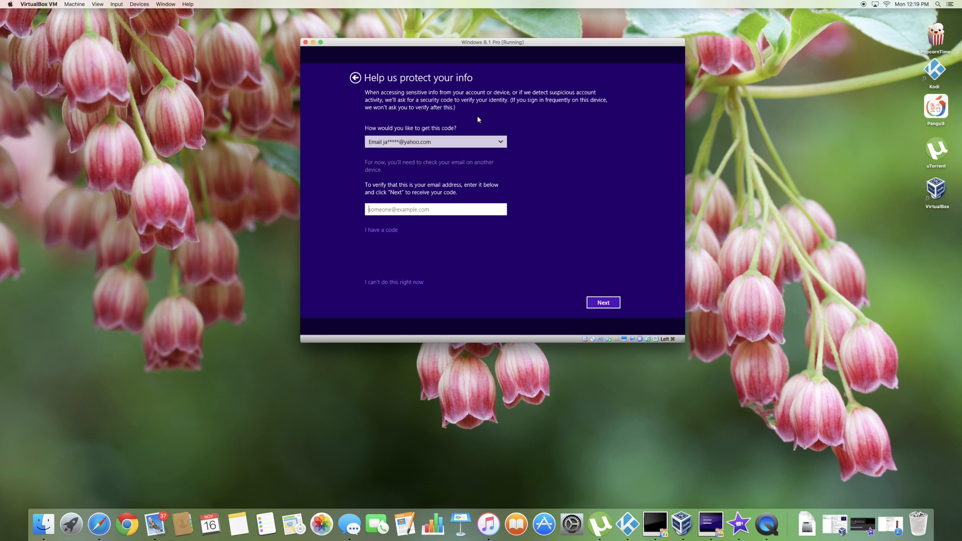
{"action": "mouse_move", "coordinate": [392, 244]}
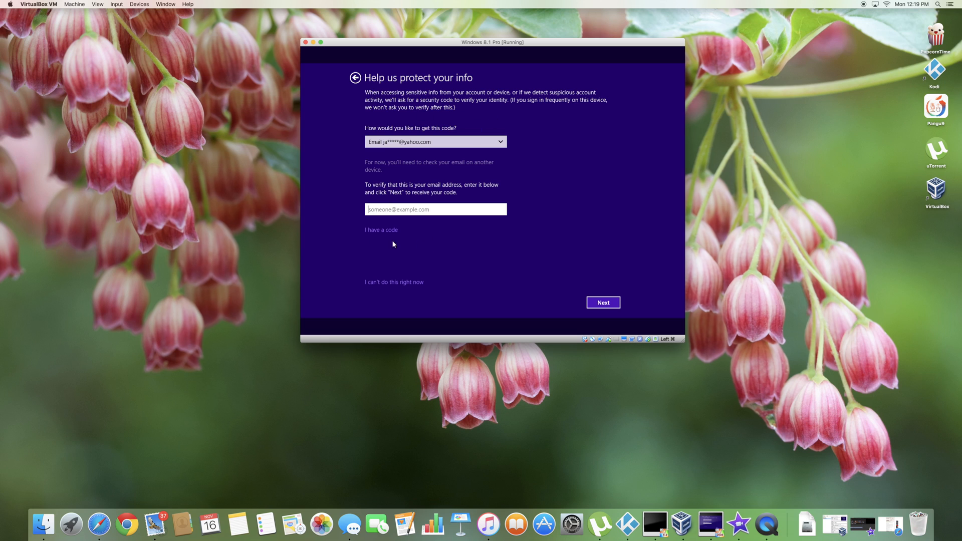
{"action": "mouse_move", "coordinate": [402, 267]}
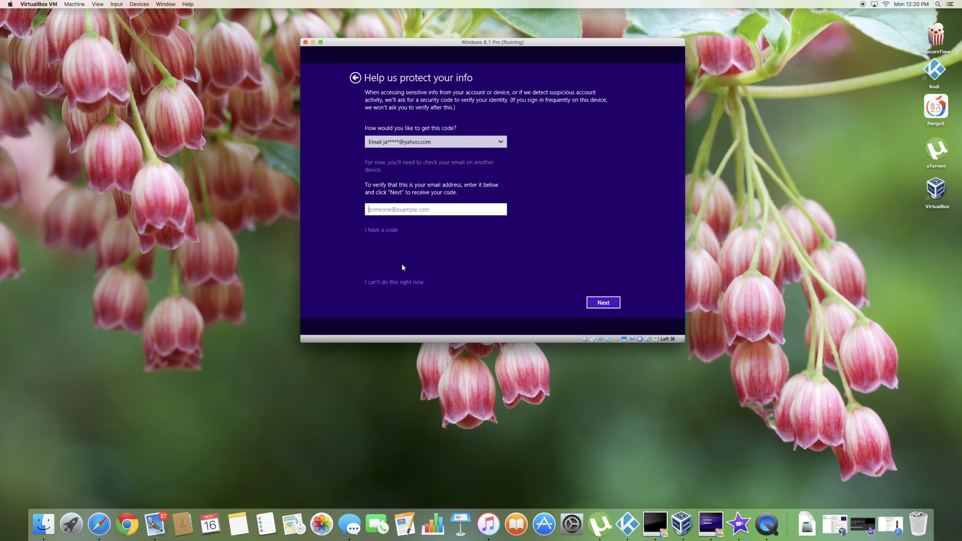
Choose 'I can't do this right now' to skip the security-code identity check.
{"action": "left_click", "coordinate": [602, 302]}
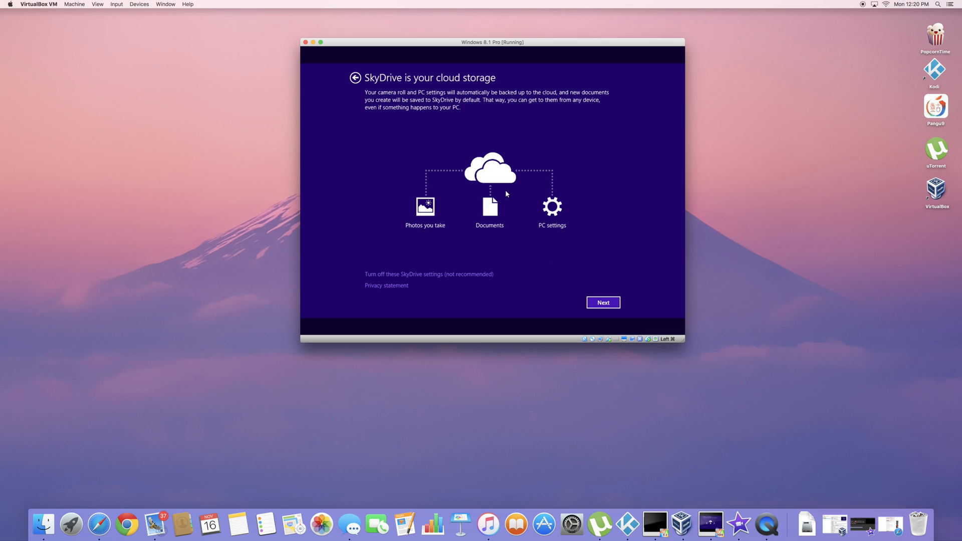
Accept the default SkyDrive settings with Next.
{"action": "left_click", "coordinate": [602, 302]}
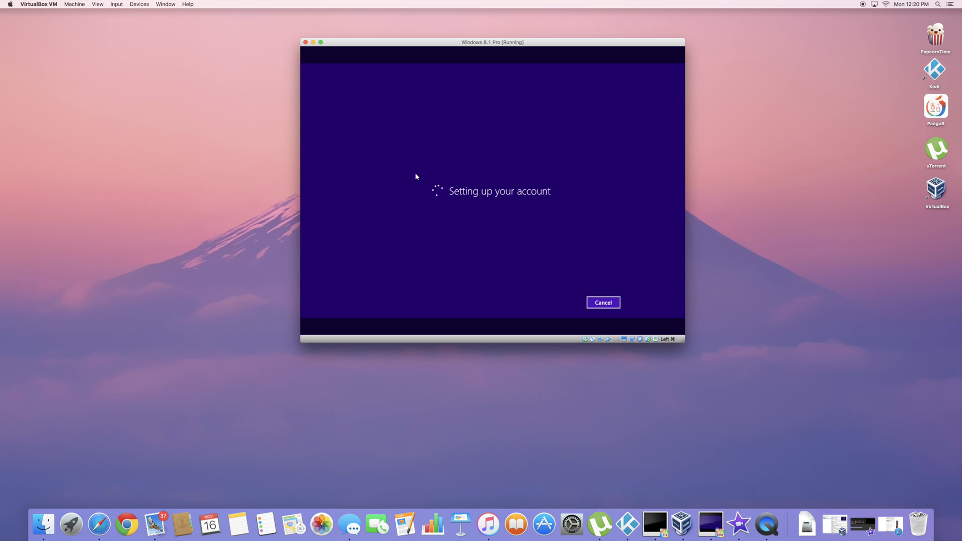
{"action": "mouse_move", "coordinate": [514, 229]}
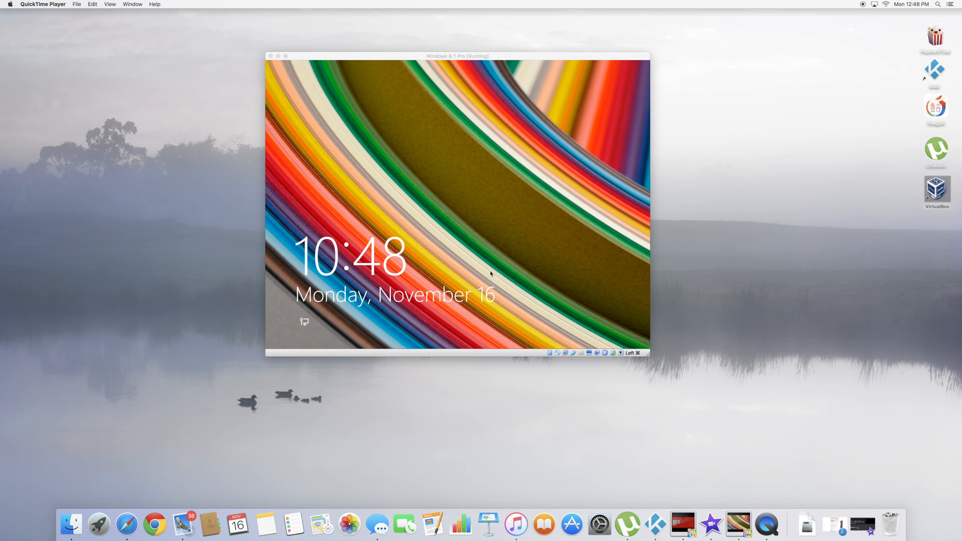
{"action": "mouse_move", "coordinate": [457, 246]}
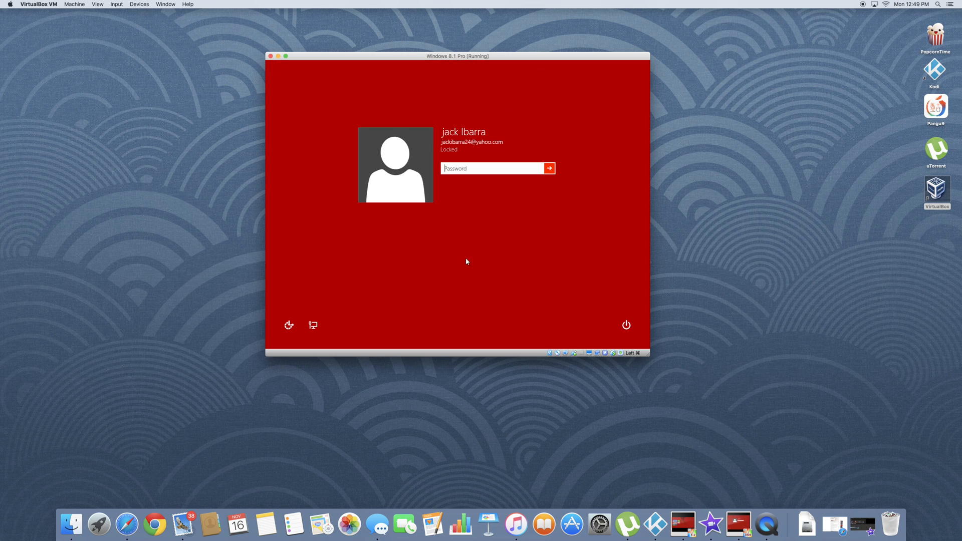
{"action": "mouse_move", "coordinate": [543, 152]}
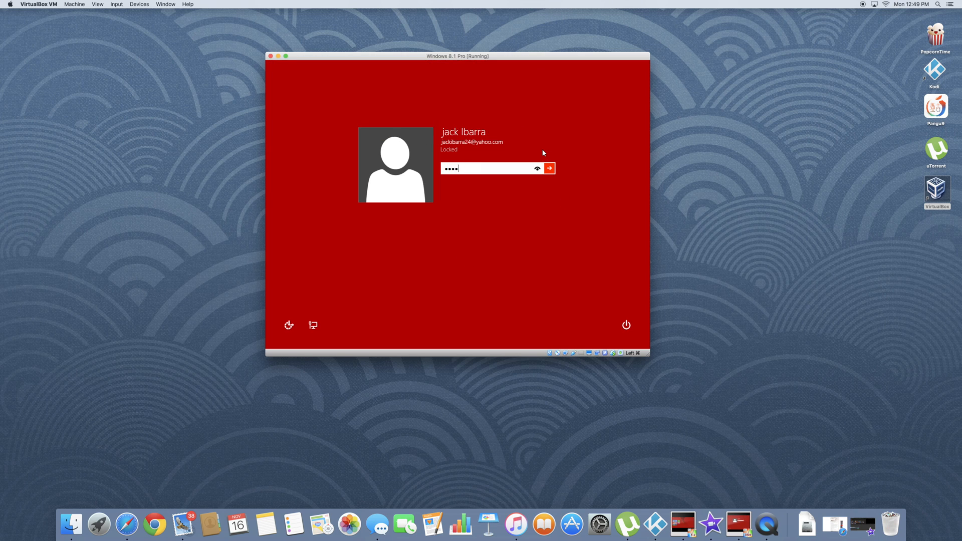
Submit the password to sign in, then go from the Apps list to Start.
{"action": "left_click", "coordinate": [549, 168]}
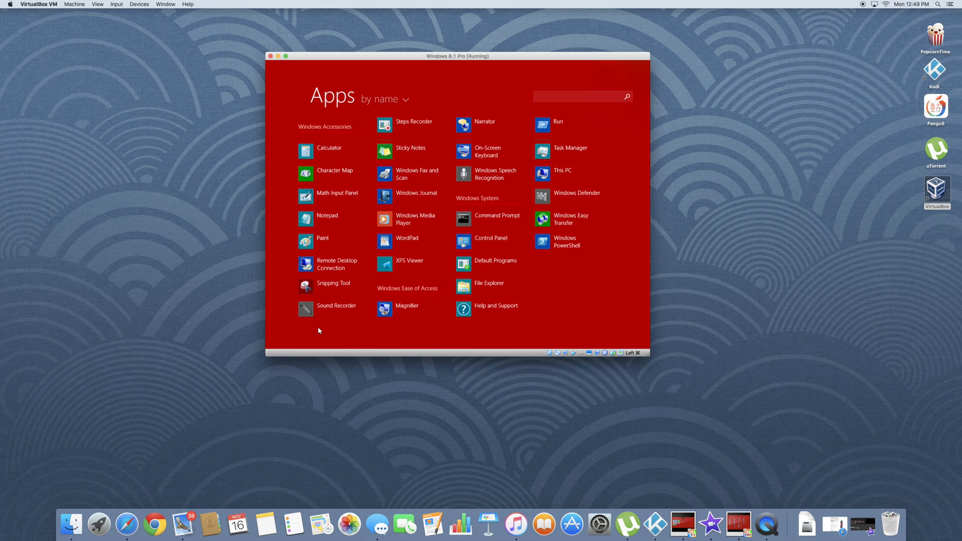
{"action": "left_click", "coordinate": [315, 329]}
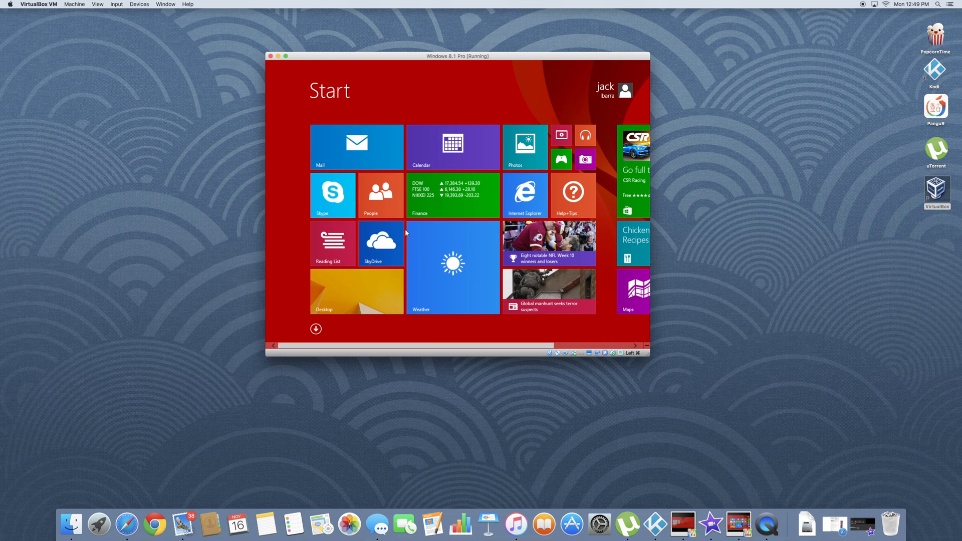
{"action": "mouse_move", "coordinate": [495, 97]}
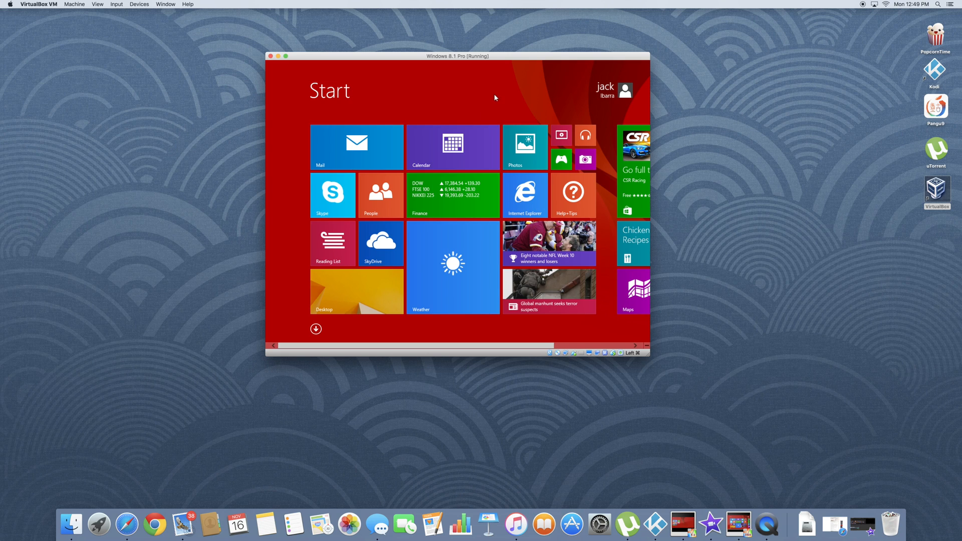
{"action": "mouse_move", "coordinate": [348, 128]}
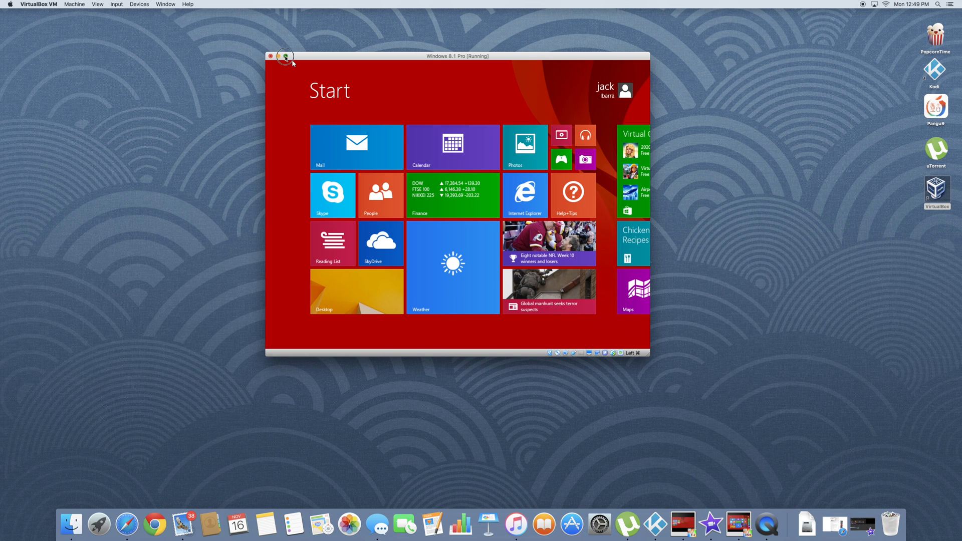
Switch the VM to full screen, suppressing the full-screen notice permanently.
{"action": "left_click", "coordinate": [285, 56]}
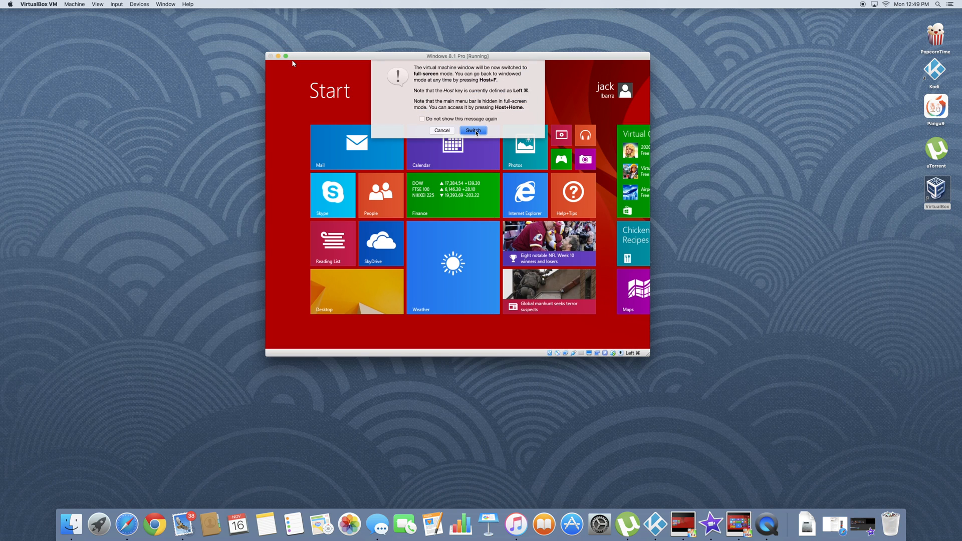
{"action": "left_click", "coordinate": [422, 118]}
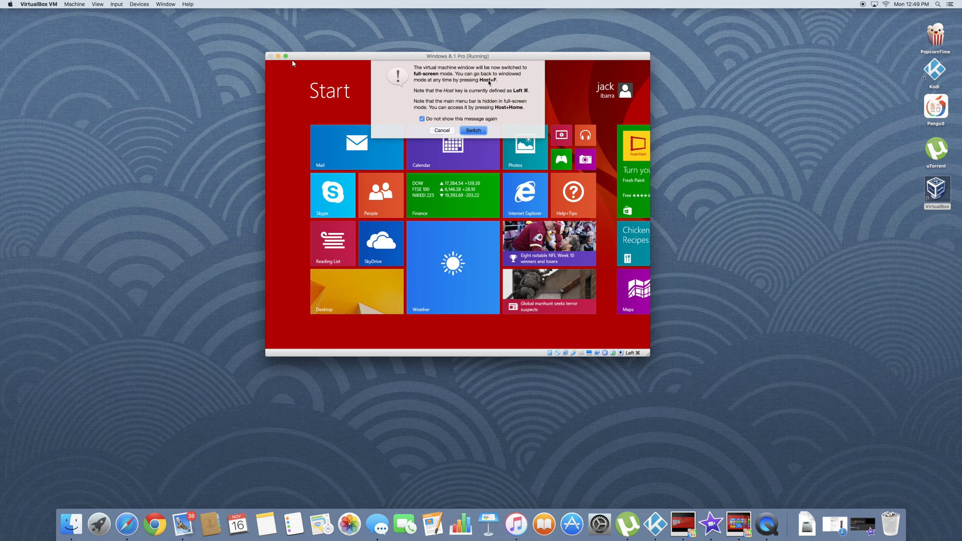
{"action": "mouse_move", "coordinate": [494, 108]}
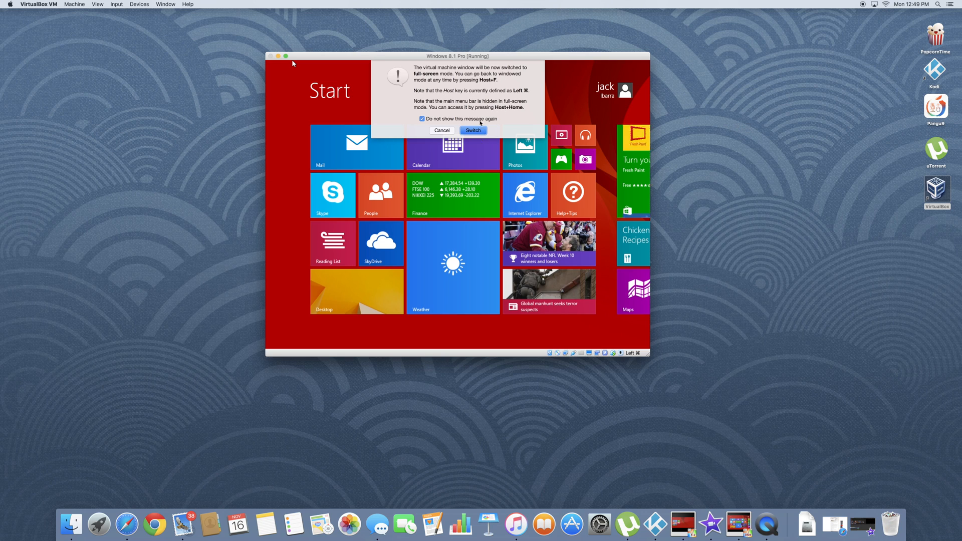
{"action": "left_click", "coordinate": [472, 130]}
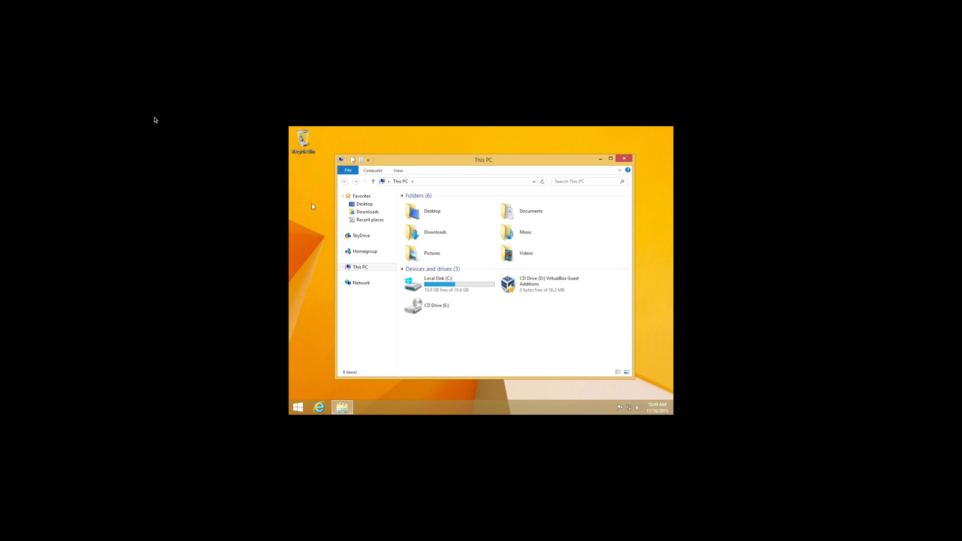
Open CD Drive (D:) VirtualBox Guest Additions from This PC.
{"action": "left_click", "coordinate": [140, 4]}
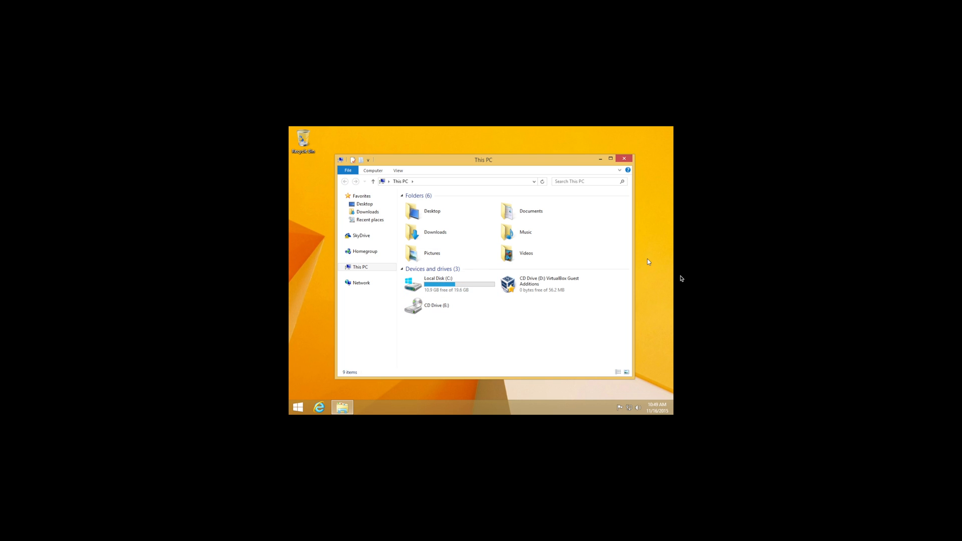
{"action": "left_click", "coordinate": [544, 284]}
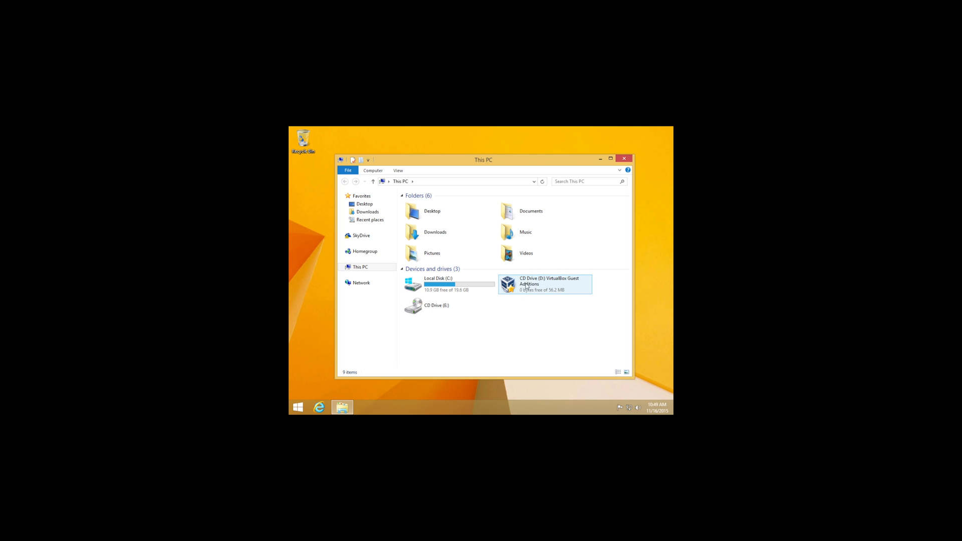
{"action": "mouse_move", "coordinate": [568, 284]}
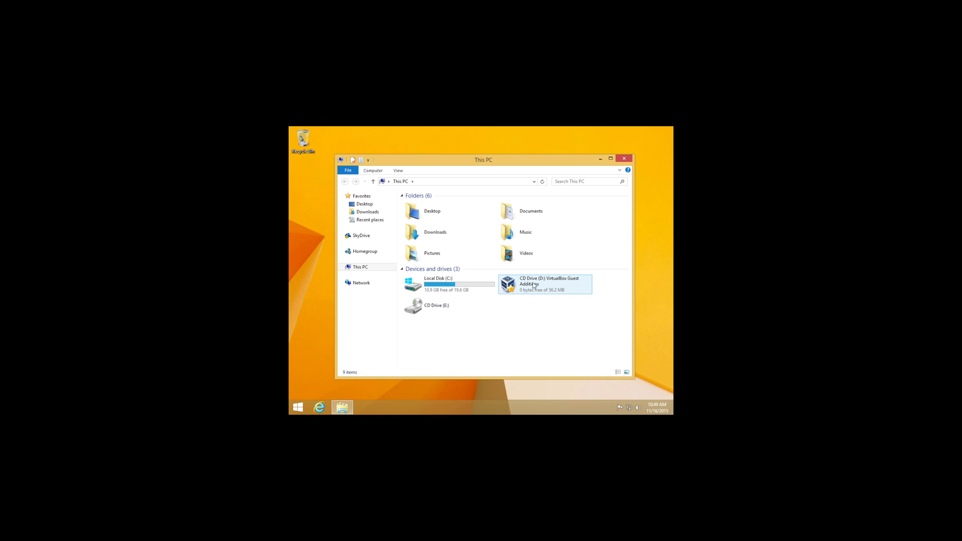
{"action": "left_click", "coordinate": [544, 284]}
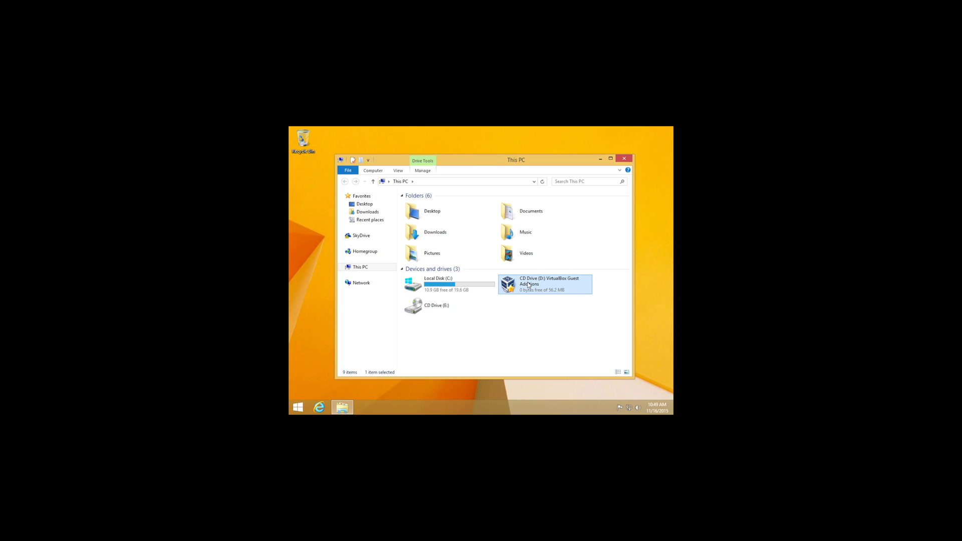
{"action": "double_click", "coordinate": [545, 284]}
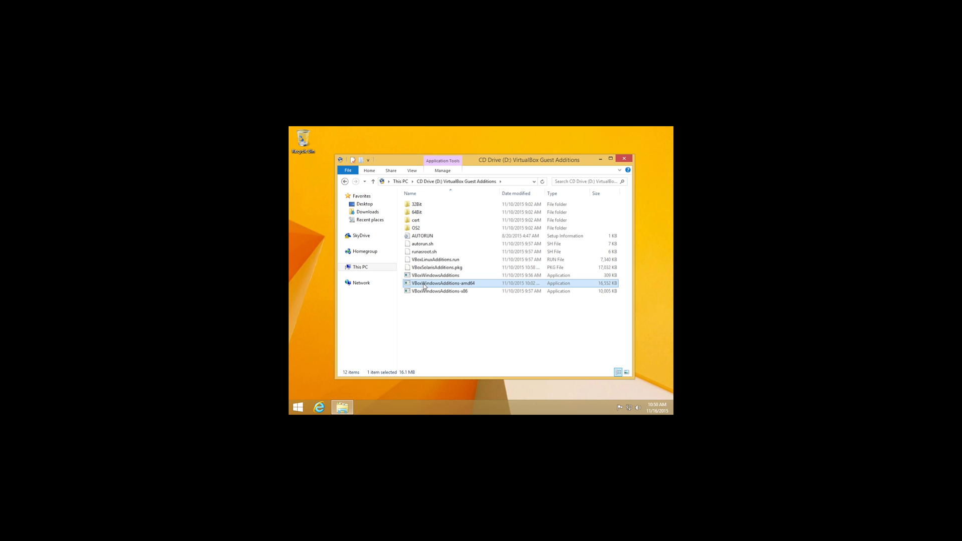
{"action": "mouse_move", "coordinate": [465, 284]}
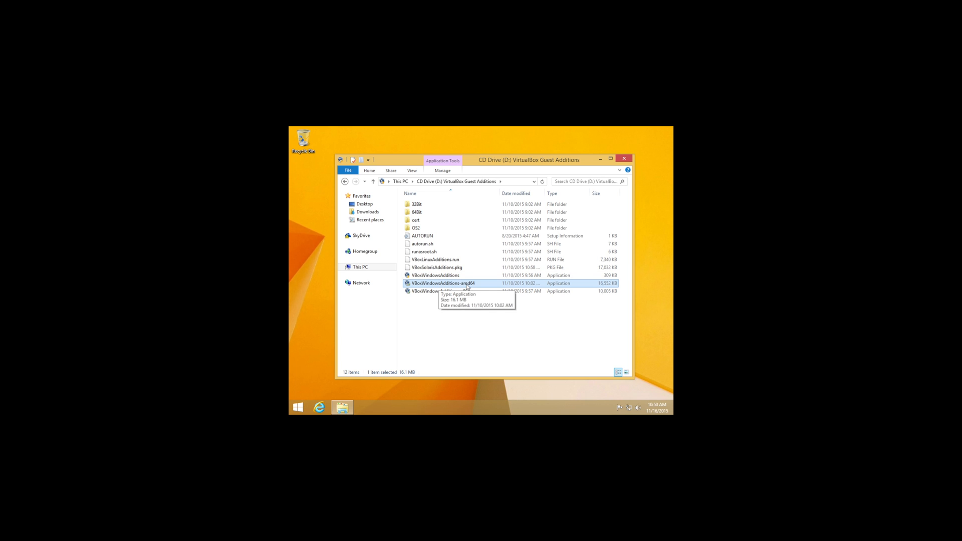
Run VBoxWindowsAdditions-amd64 with defaults, approve the Oracle driver, and reboot now.
{"action": "double_click", "coordinate": [437, 283]}
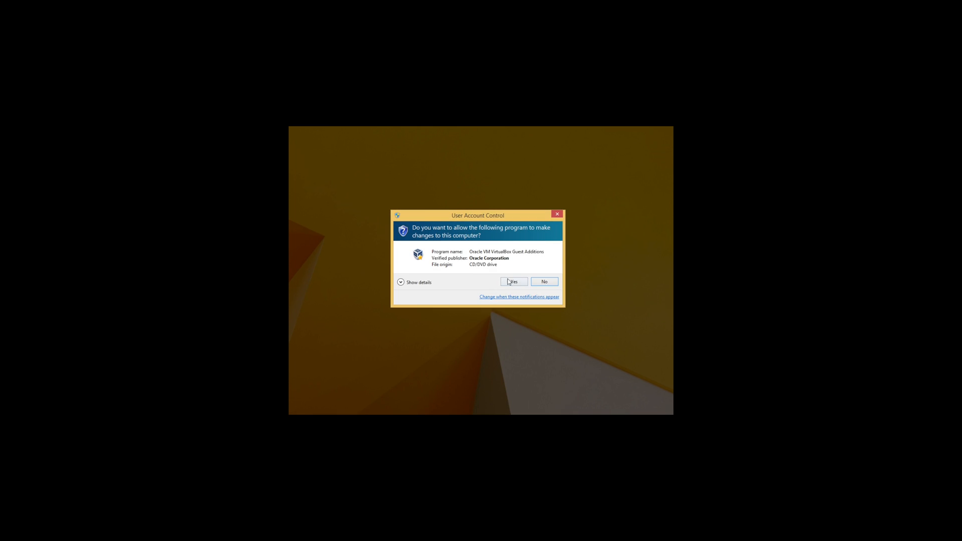
{"action": "left_click", "coordinate": [513, 281]}
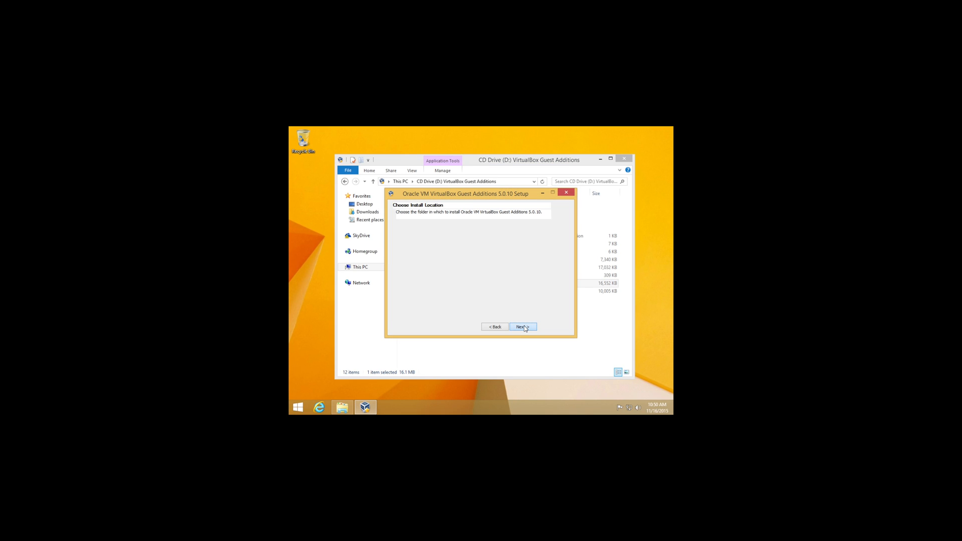
{"action": "left_click", "coordinate": [521, 326]}
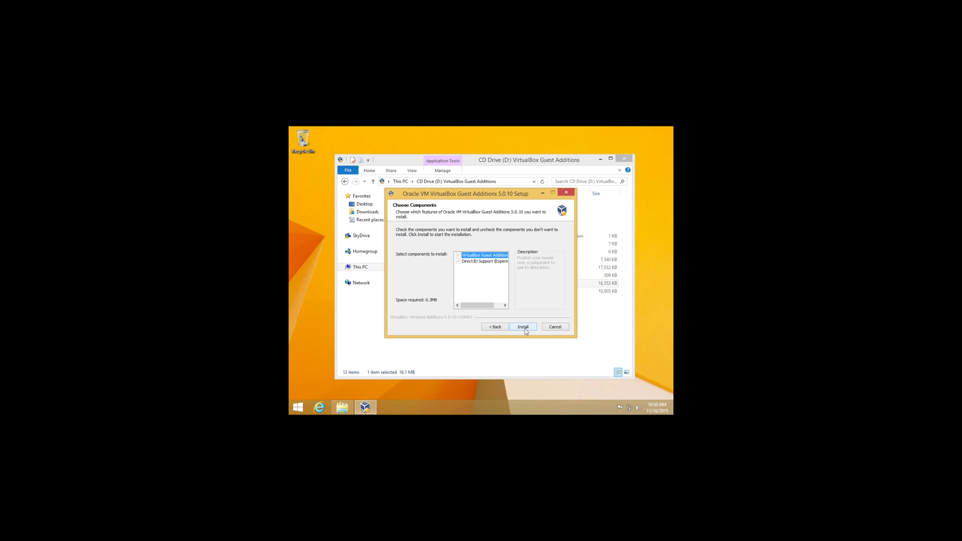
{"action": "left_click", "coordinate": [522, 326]}
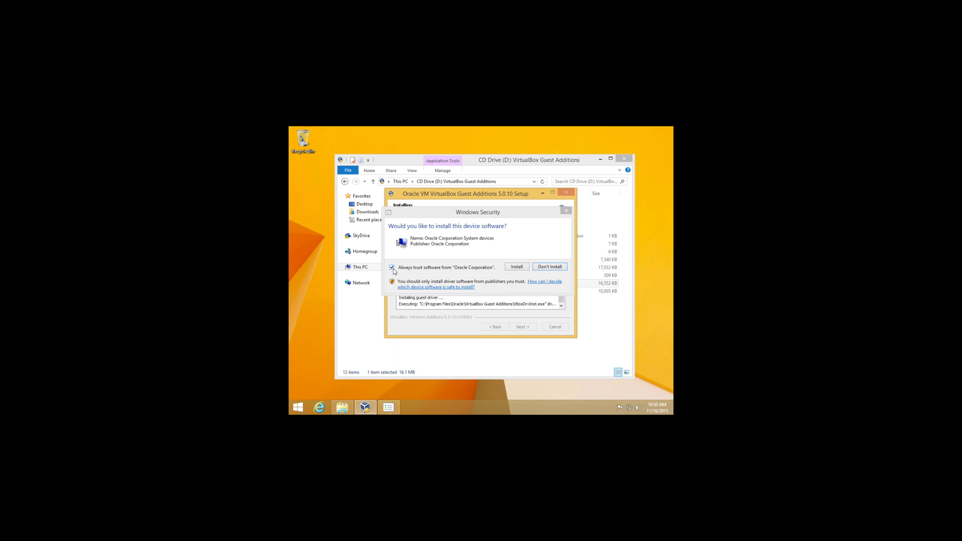
{"action": "mouse_move", "coordinate": [484, 267]}
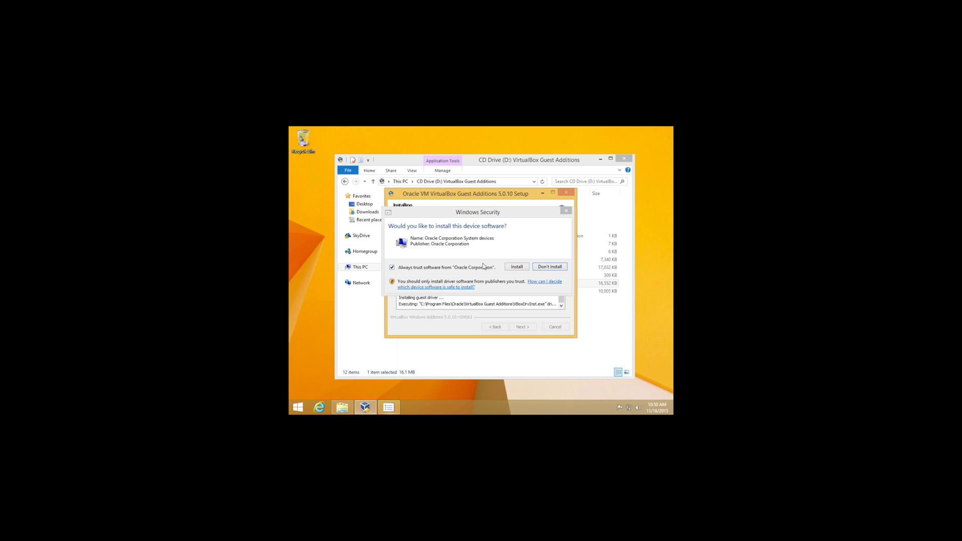
{"action": "left_click", "coordinate": [516, 266]}
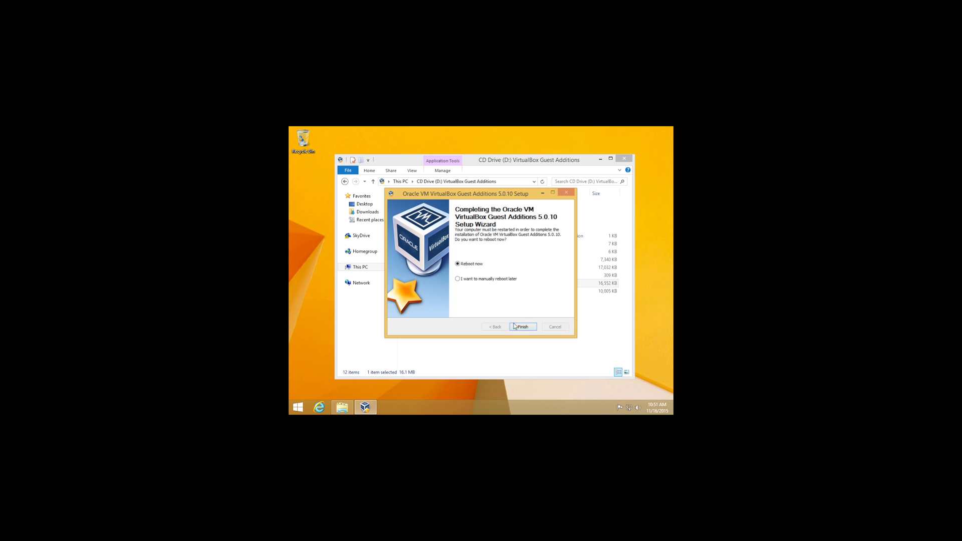
{"action": "left_click", "coordinate": [522, 326]}
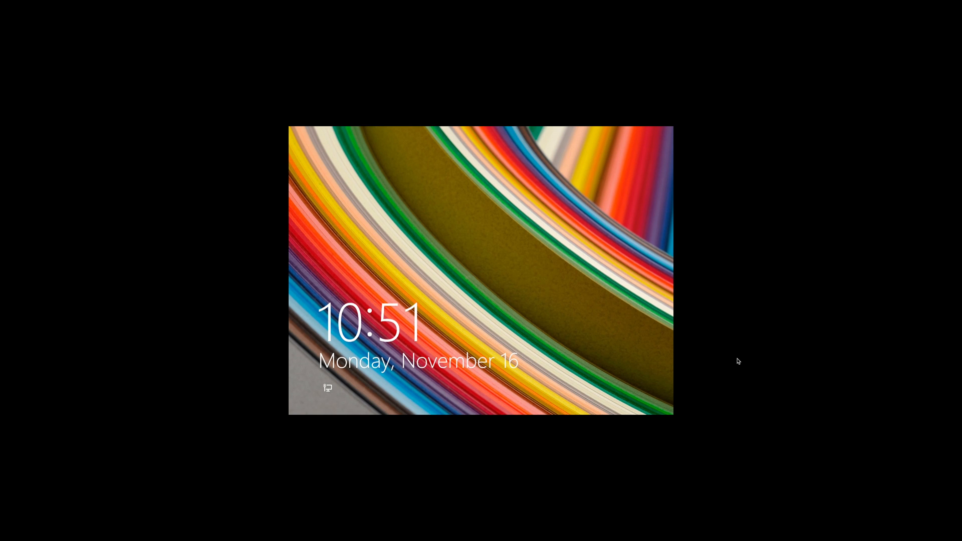
{"action": "mouse_move", "coordinate": [615, 377]}
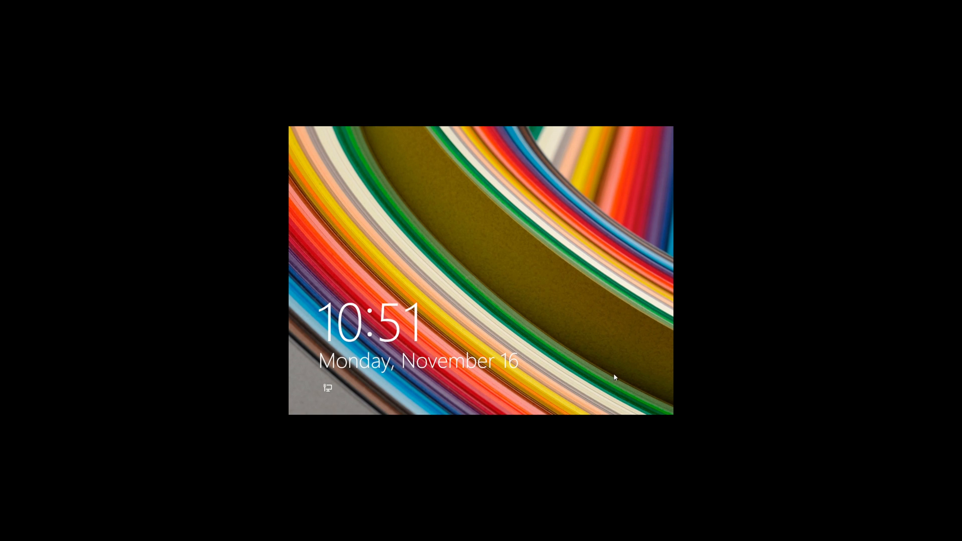
{"action": "mouse_move", "coordinate": [472, 284]}
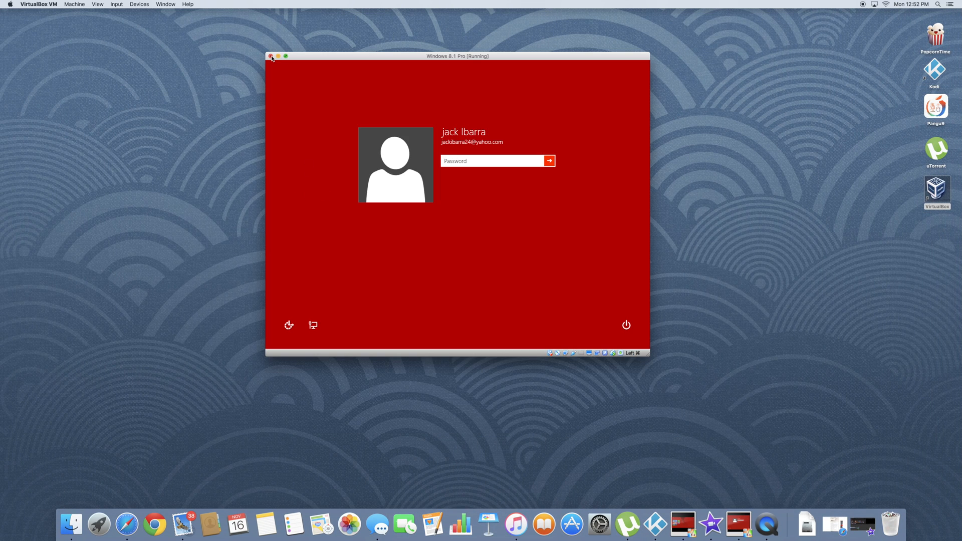
Close the Windows 8.1 Pro VM window choosing 'Power off the machine'.
{"action": "left_click", "coordinate": [491, 161]}
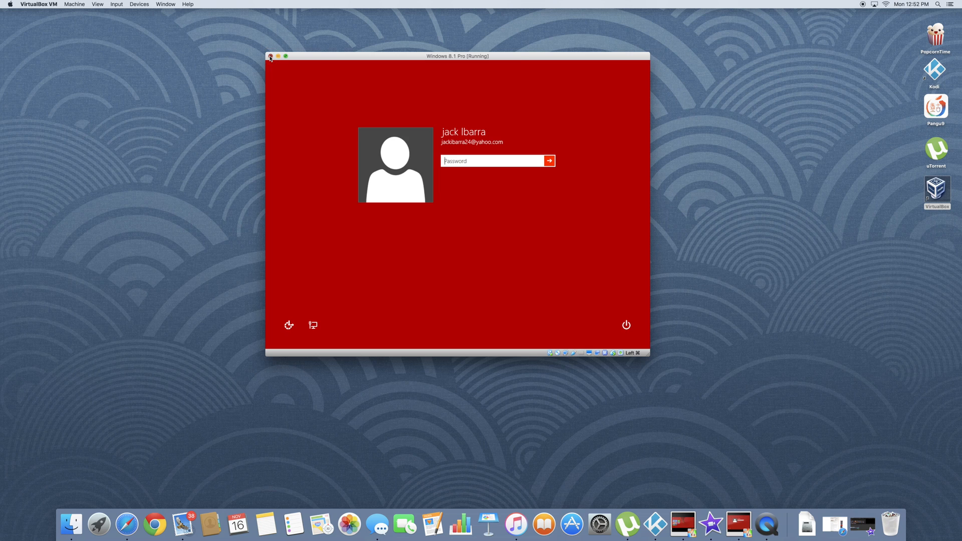
{"action": "left_click", "coordinate": [271, 56]}
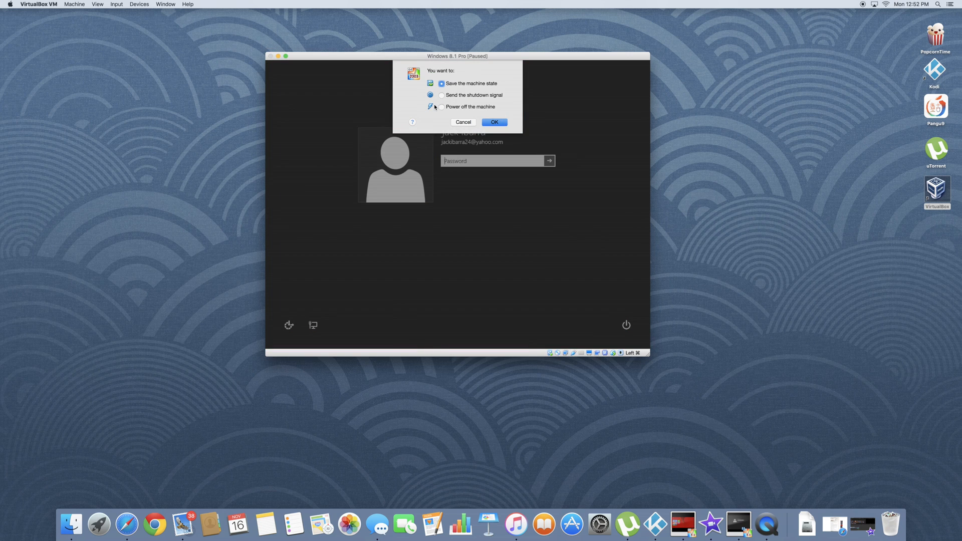
{"action": "left_click", "coordinate": [441, 107]}
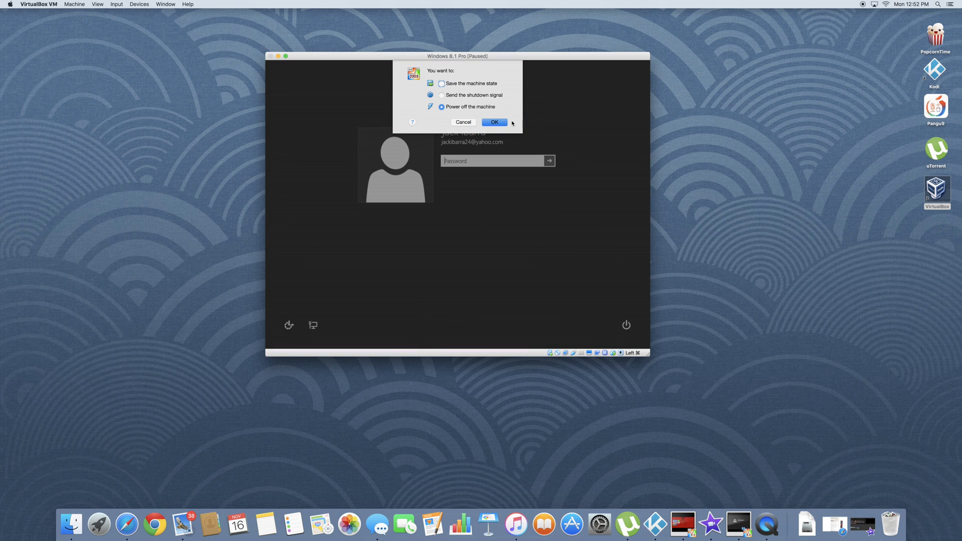
{"action": "left_click", "coordinate": [494, 122]}
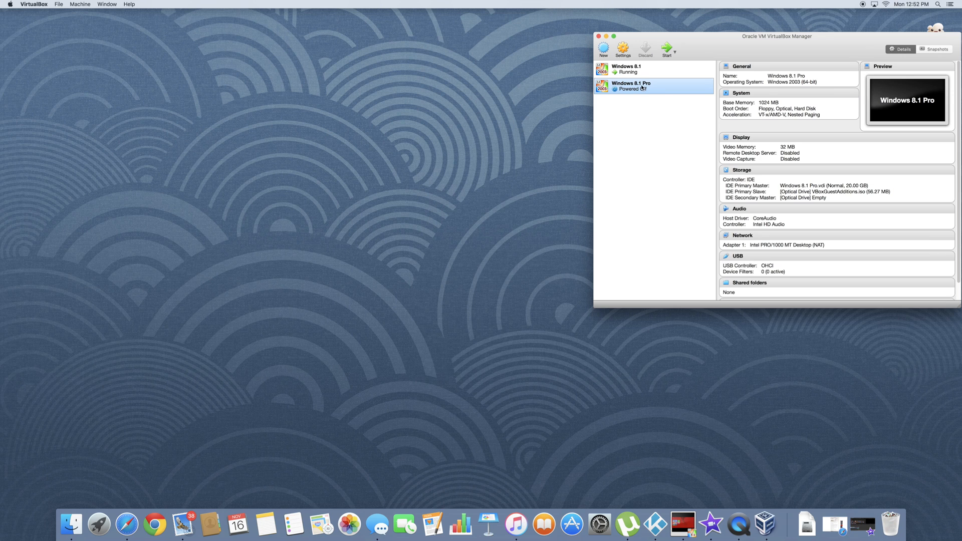
Start the Windows 8.1 Pro virtual machine again from the manager.
{"action": "left_click", "coordinate": [667, 48]}
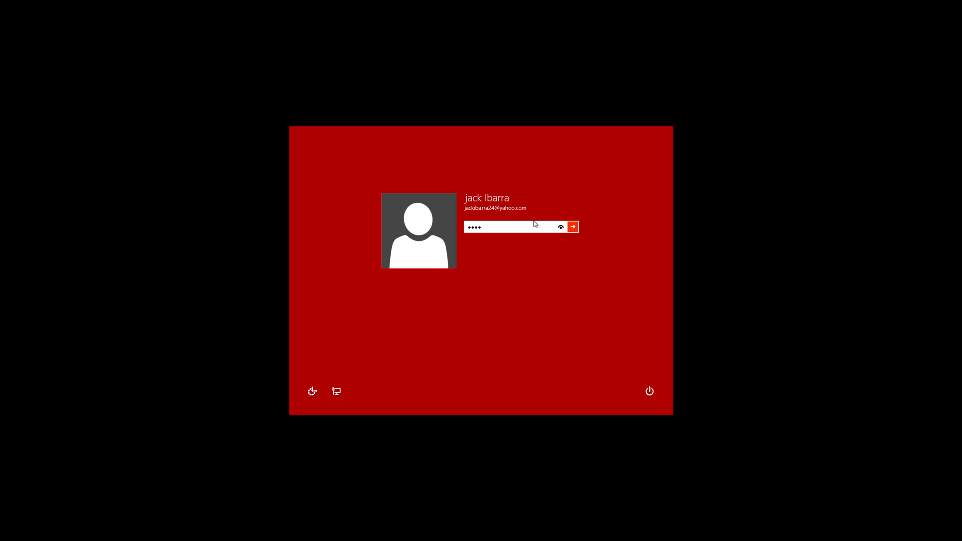
Submit the entered password at the sign-in screen.
{"action": "left_click", "coordinate": [572, 227]}
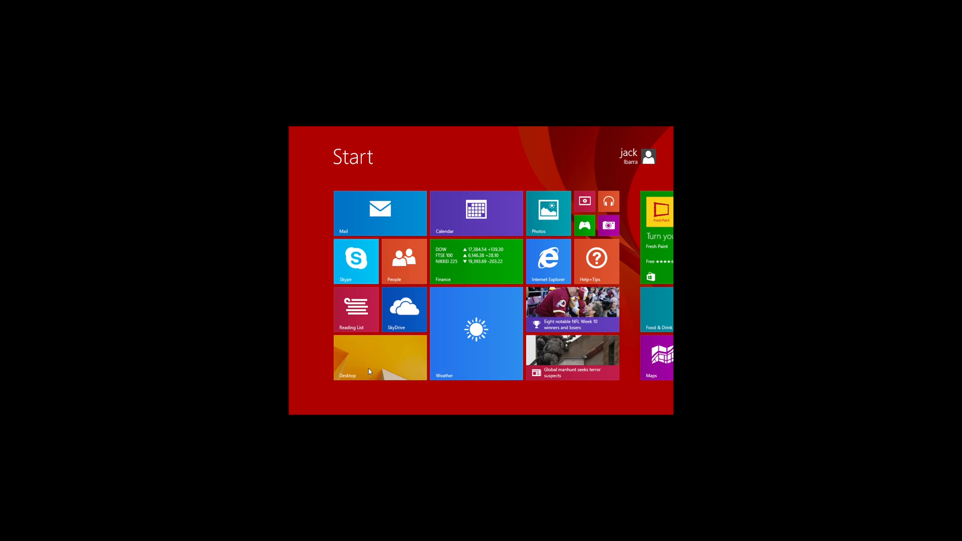
{"action": "mouse_move", "coordinate": [397, 360]}
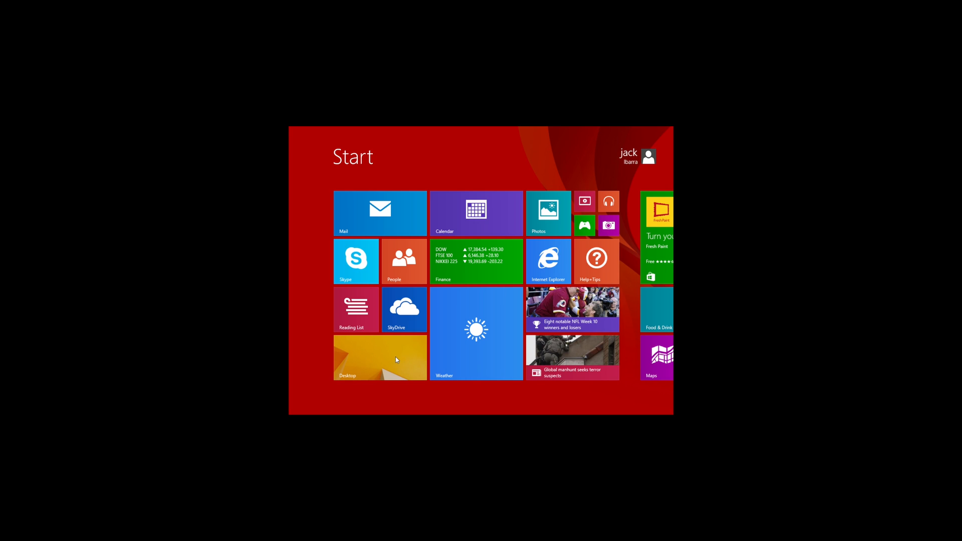
{"action": "mouse_move", "coordinate": [381, 360]}
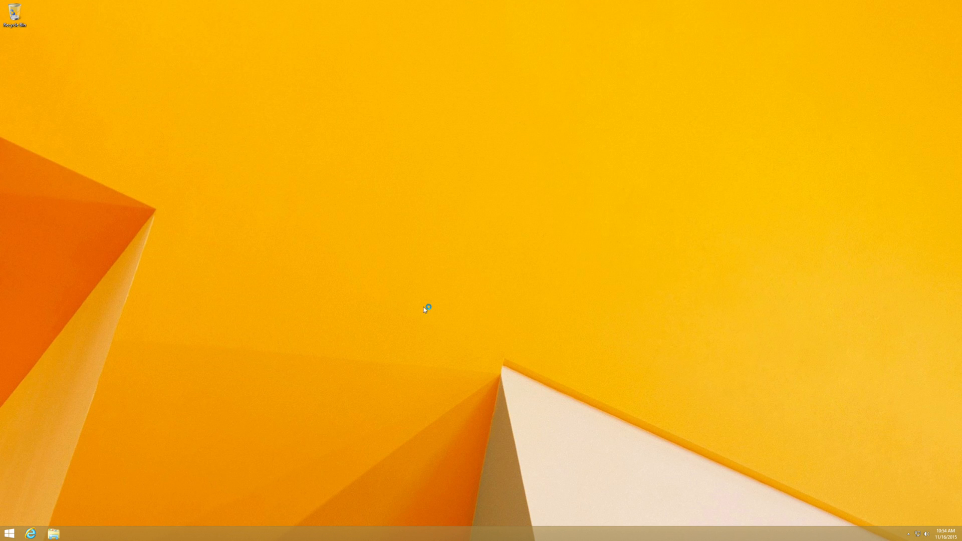
{"action": "mouse_move", "coordinate": [292, 281]}
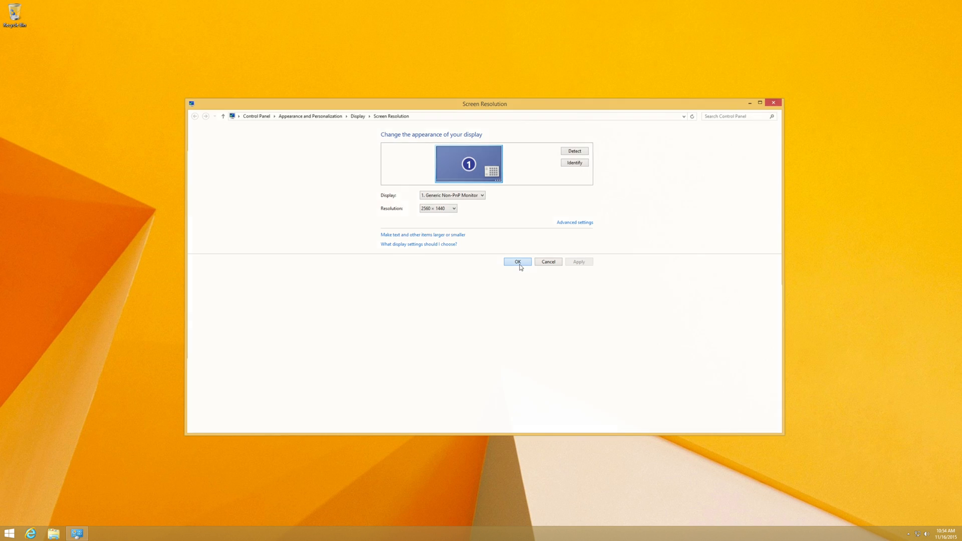
Confirm the Windows guest's screen resolution stays at 2560 × 1440.
{"action": "left_click", "coordinate": [516, 261]}
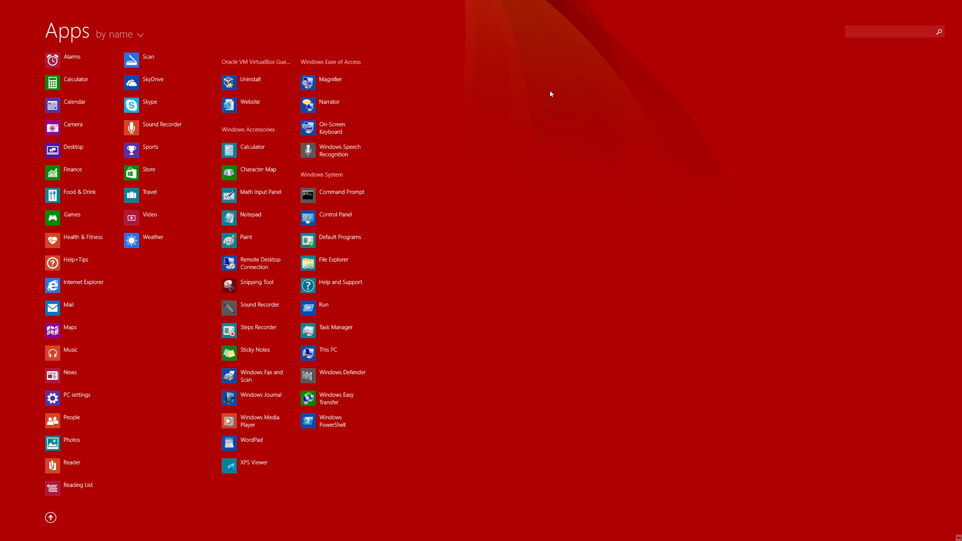
{"action": "mouse_move", "coordinate": [226, 8]}
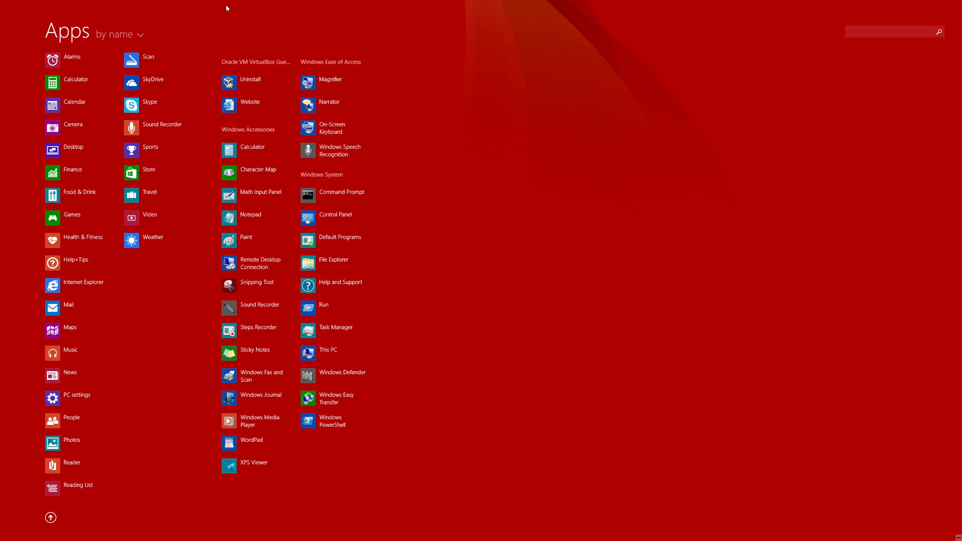